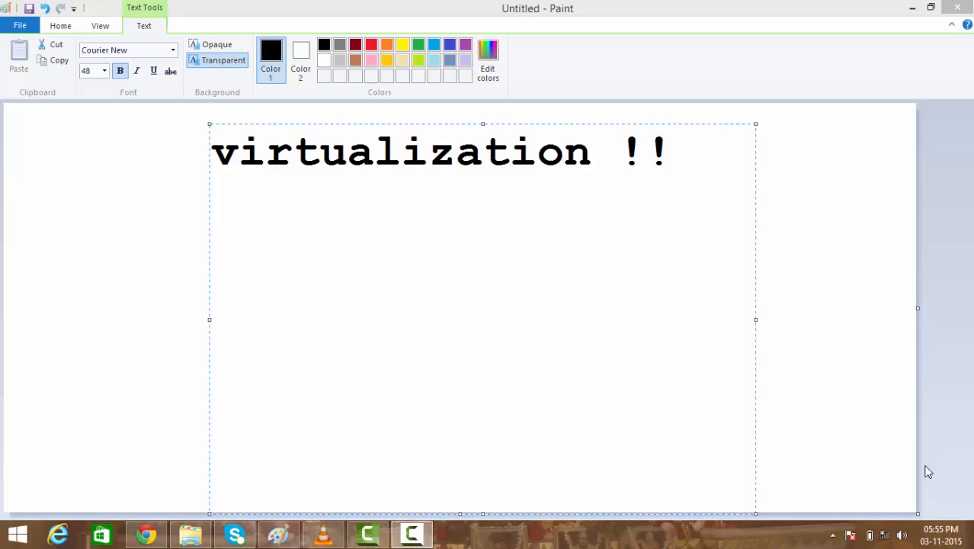
mouse_move(872, 293)
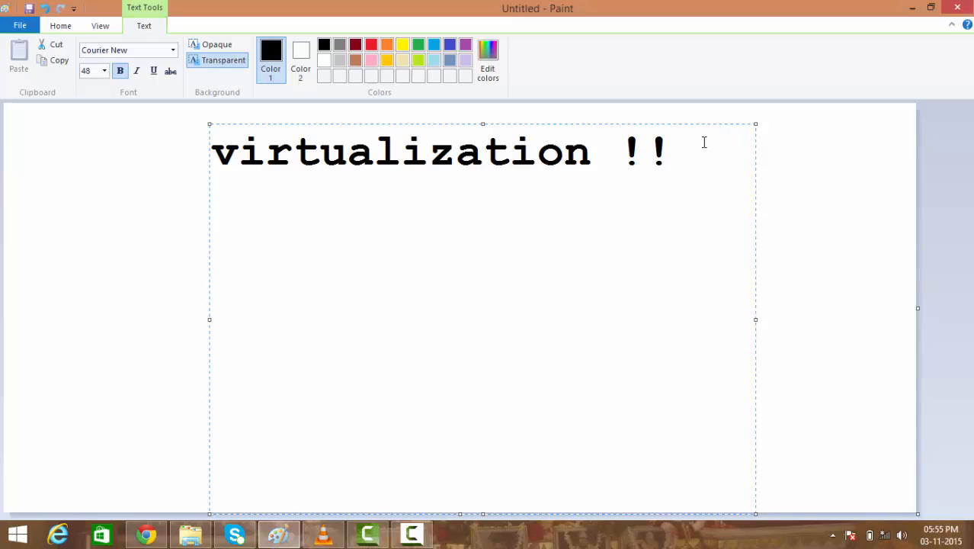
Add the line 'x86 - architecture' below the virtualization !! heading
type("x86 - ar")
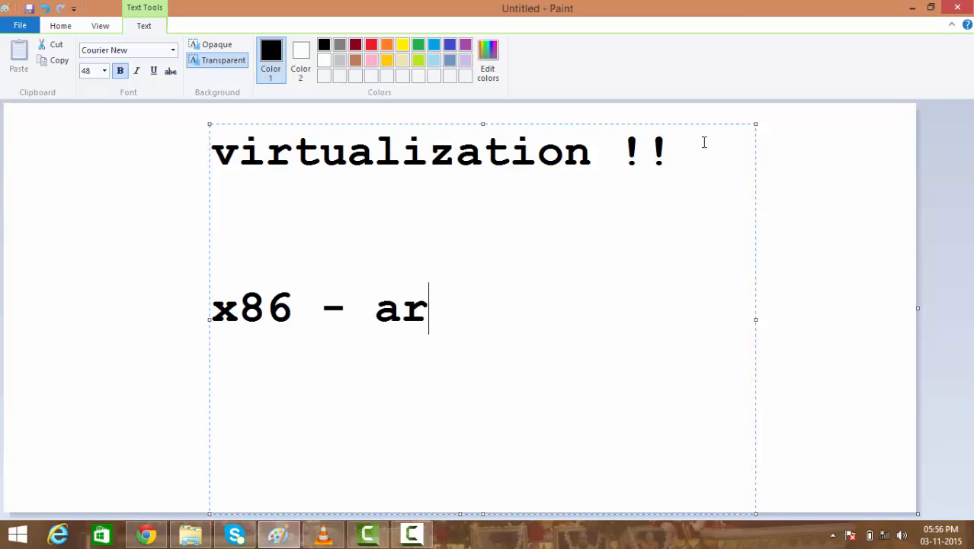
type("chitec")
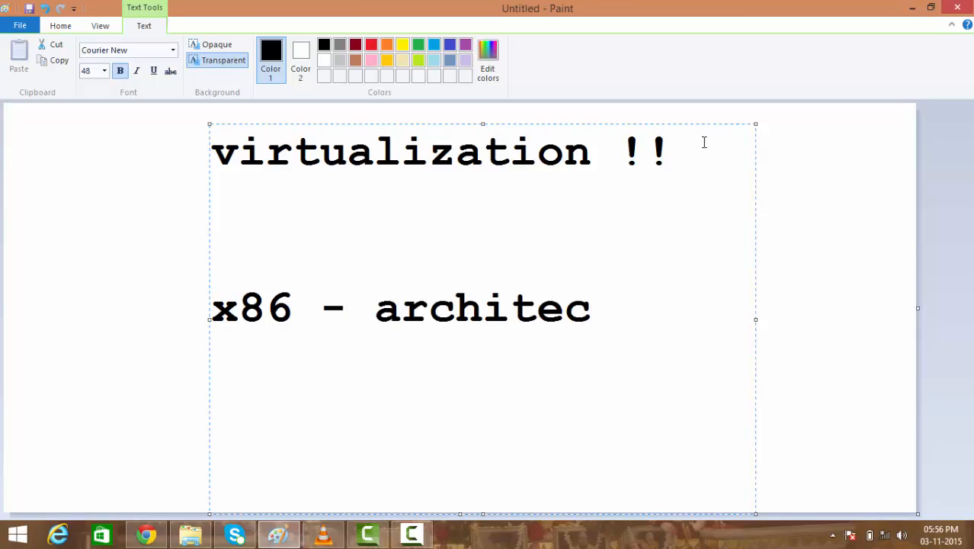
type("ture")
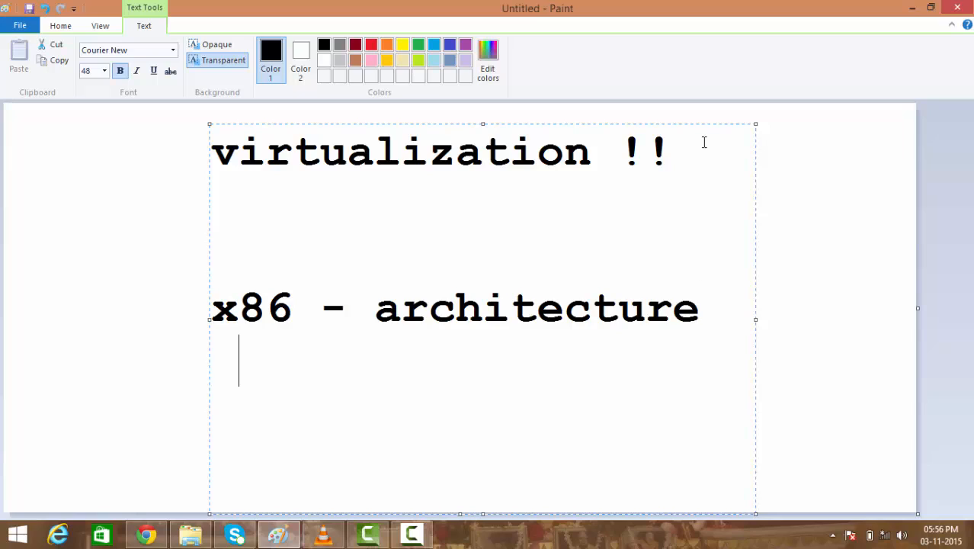
Add the next line '1 server per application'
type("1 server")
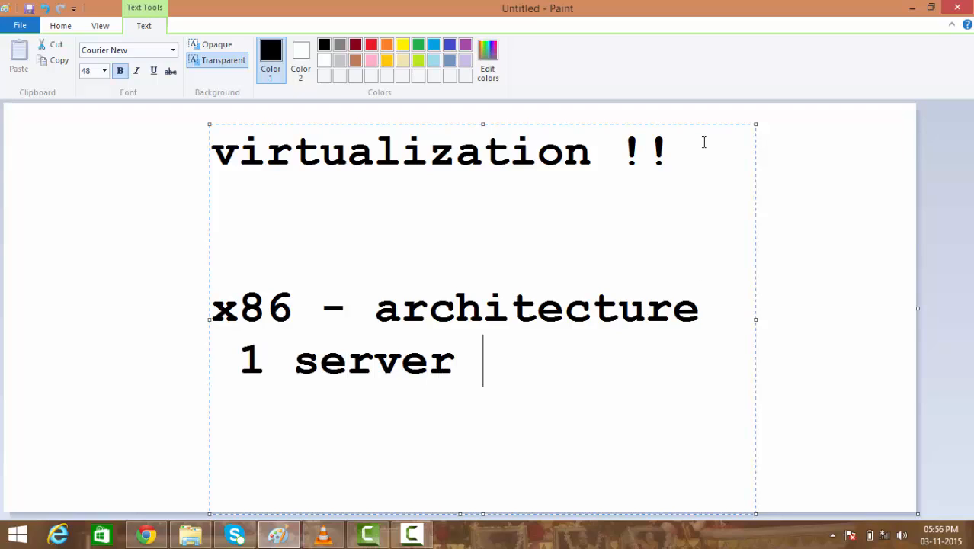
type("per appl")
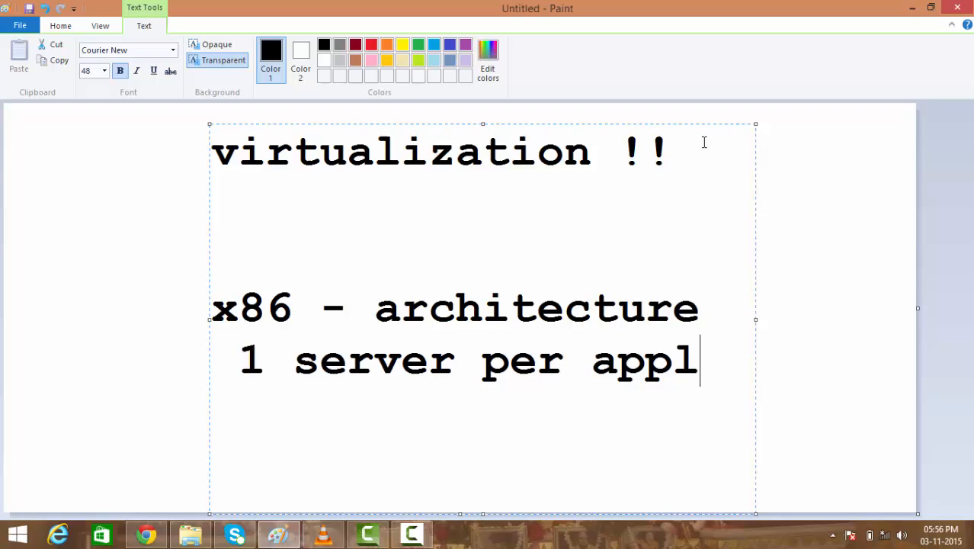
type("ication")
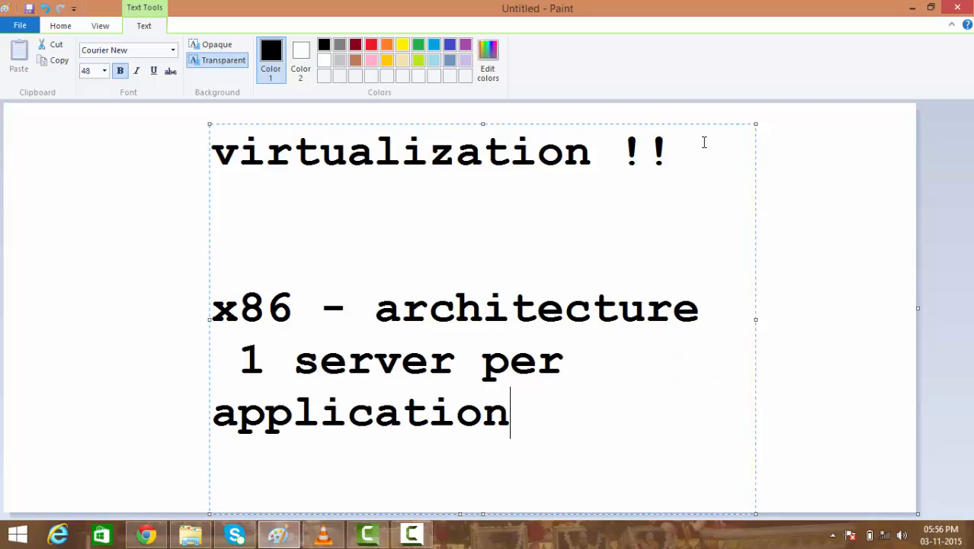
Erase the '1 server per application' and 'x86 - architecture' lines back to the heading
key("BackSpace")
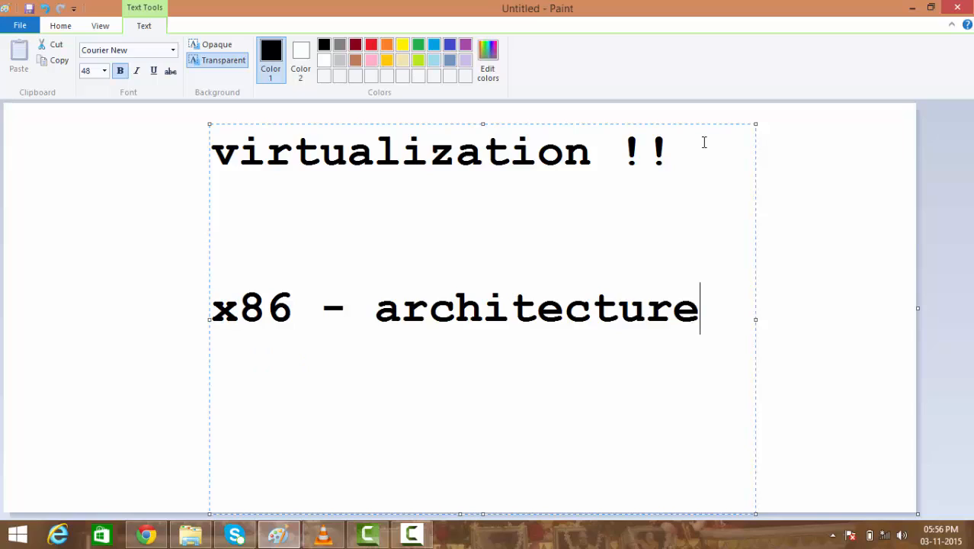
key("BackSpace")
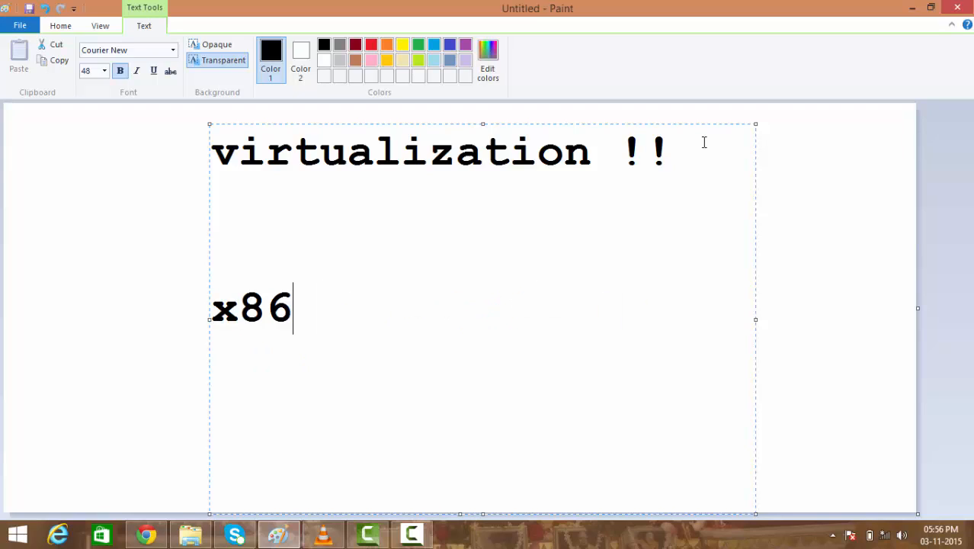
key("ctrl+z")
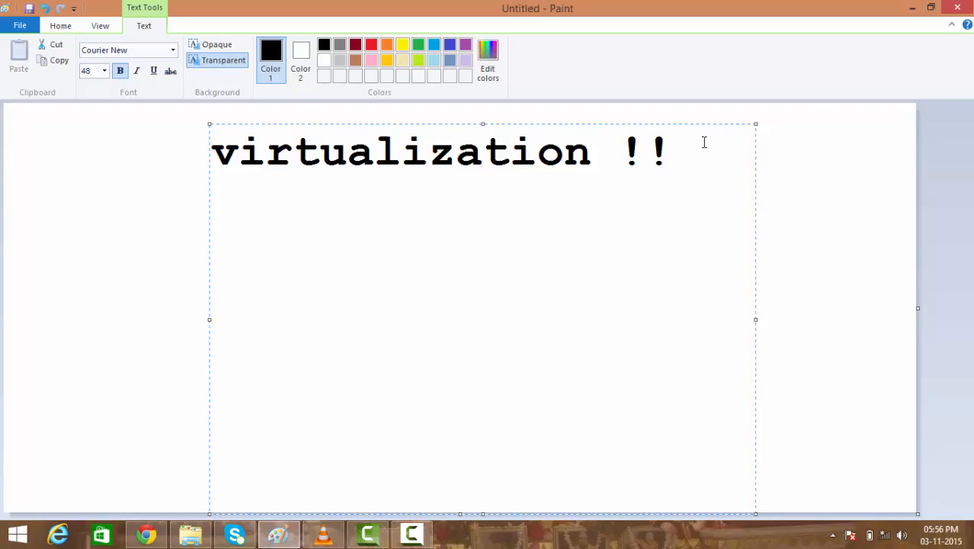
Write a '5-10 %' line and then erase it again
type("5-10")
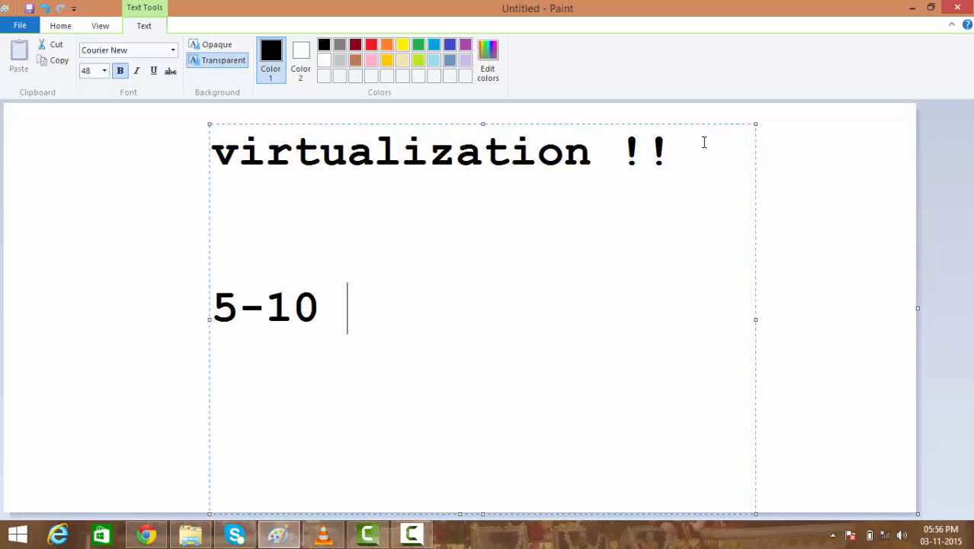
type("% oc")
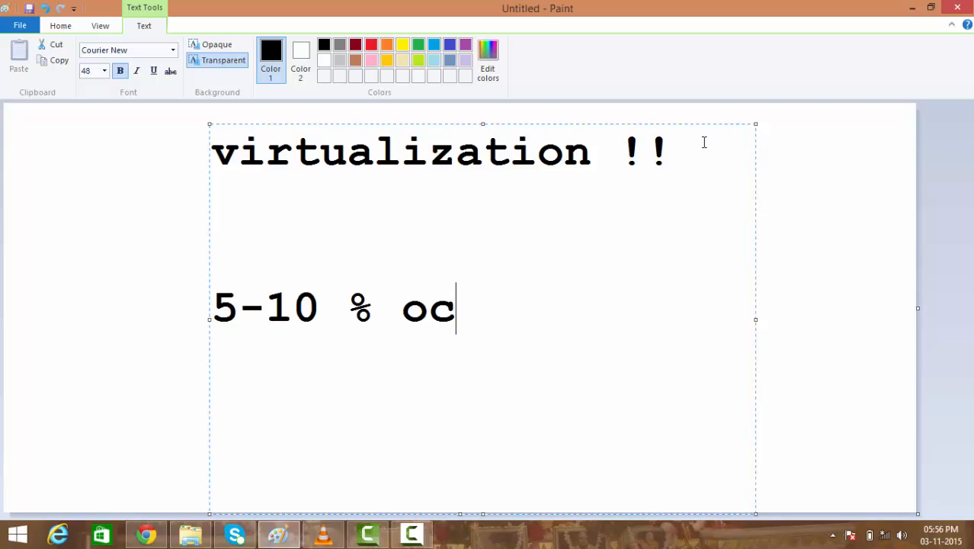
key("Backspace")
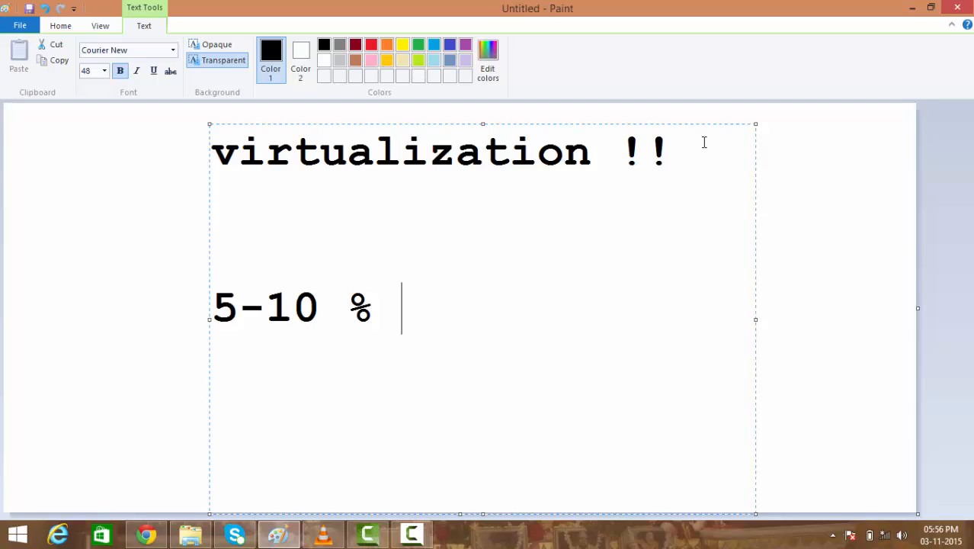
key("BackSpace")
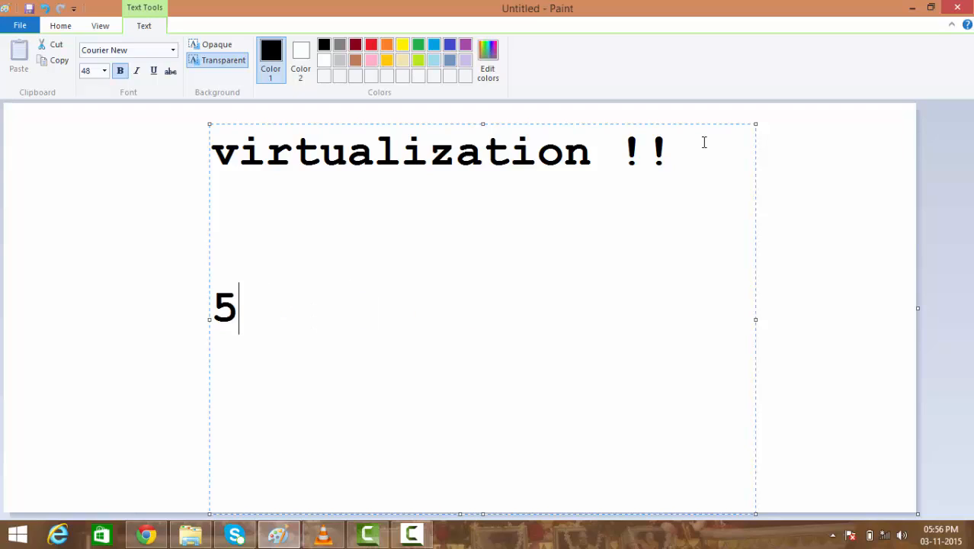
Write '$$$$ - 10 lacs INR' as a cost line and then erase it
type("$$")
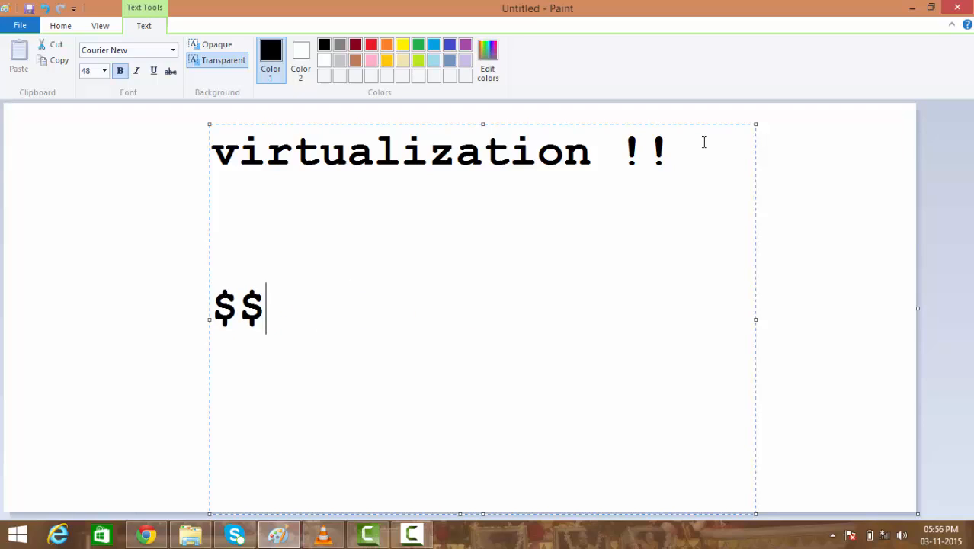
type("$ $")
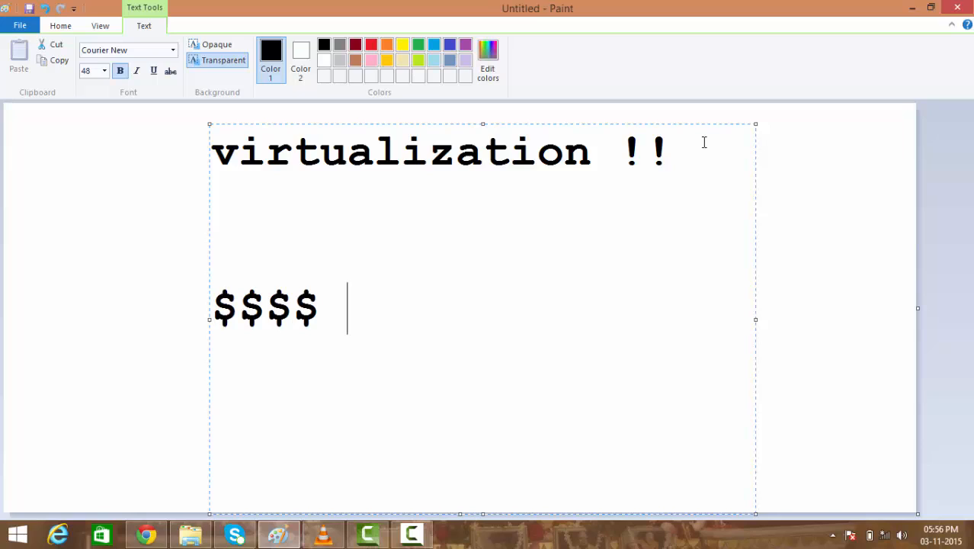
type("- 10")
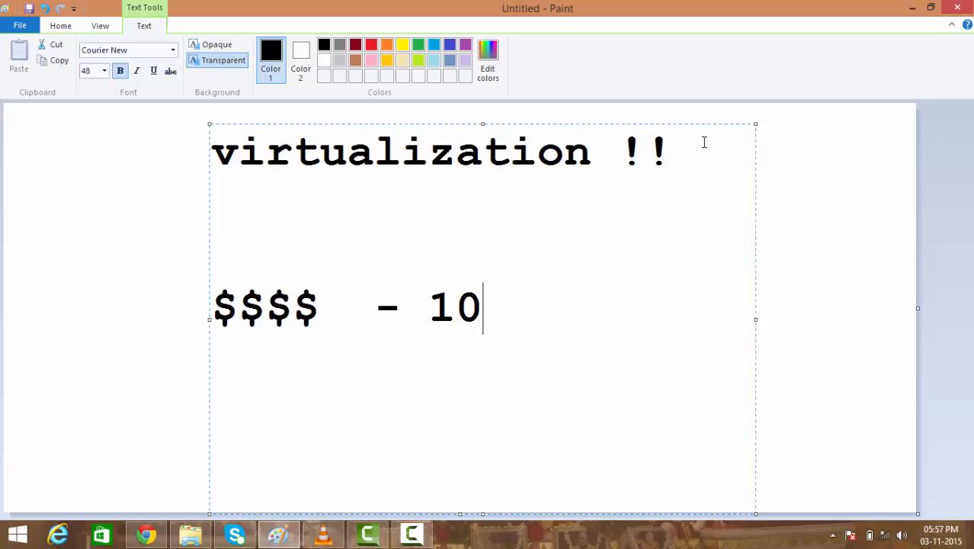
type("lacs")
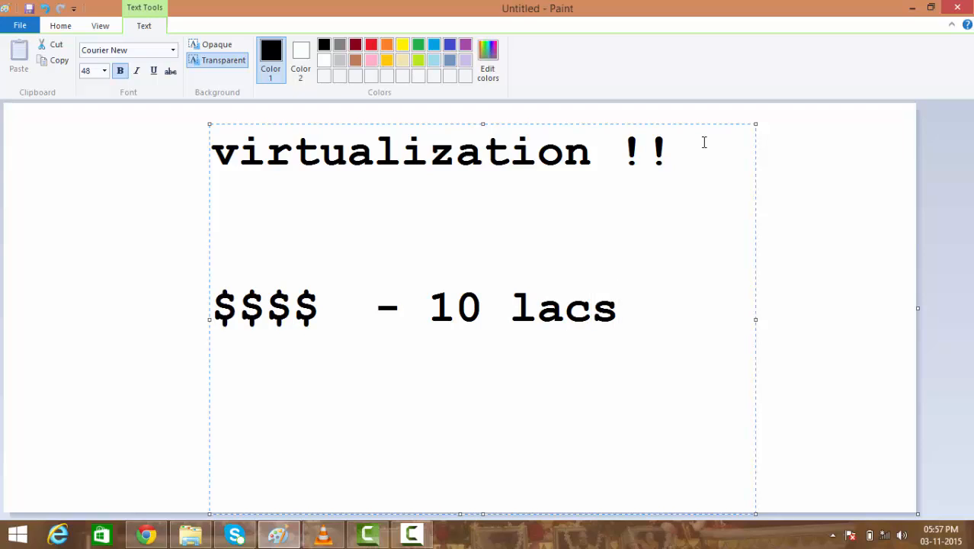
type("INR")
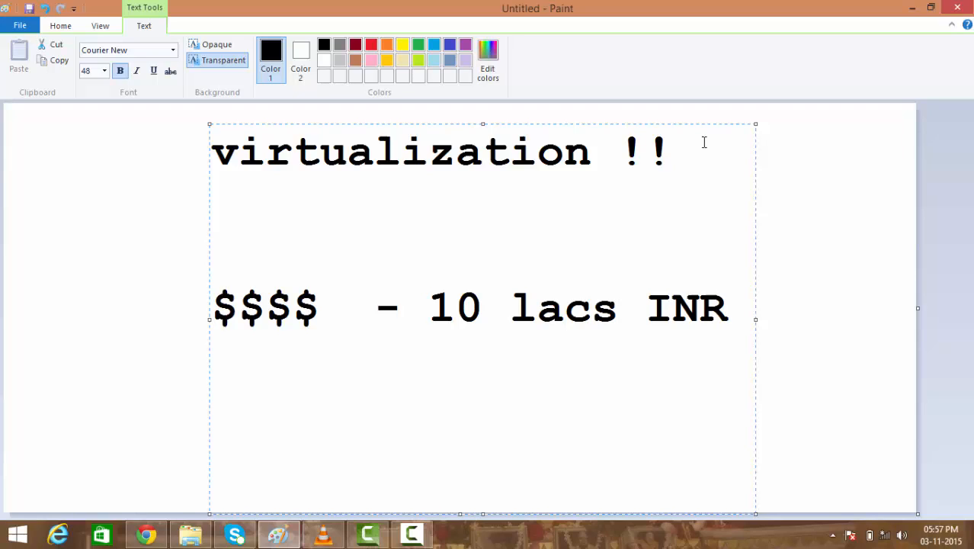
key("Backspace")
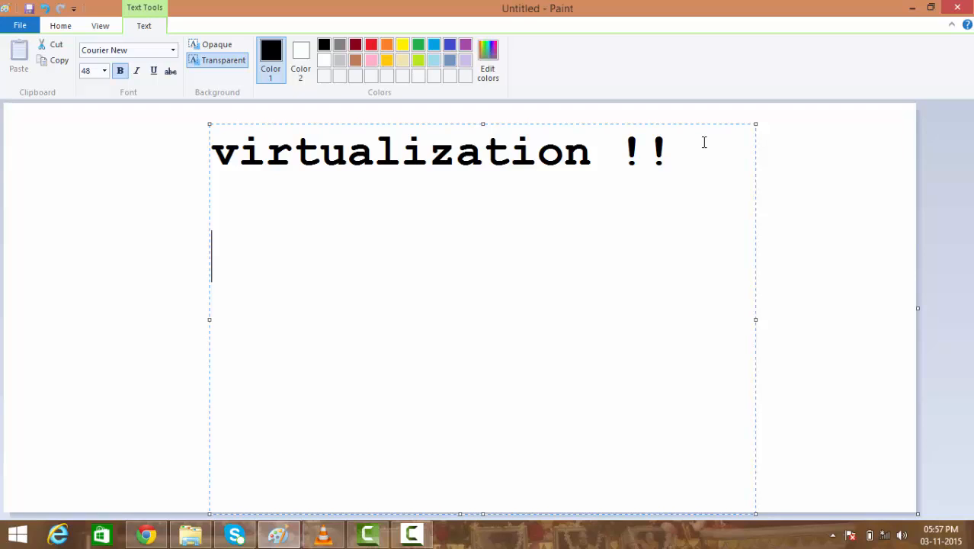
Write 'BINARY TRANSALTION' in quotes under the heading, then erase it leaving only 'virtualization !!'
type("Serv")
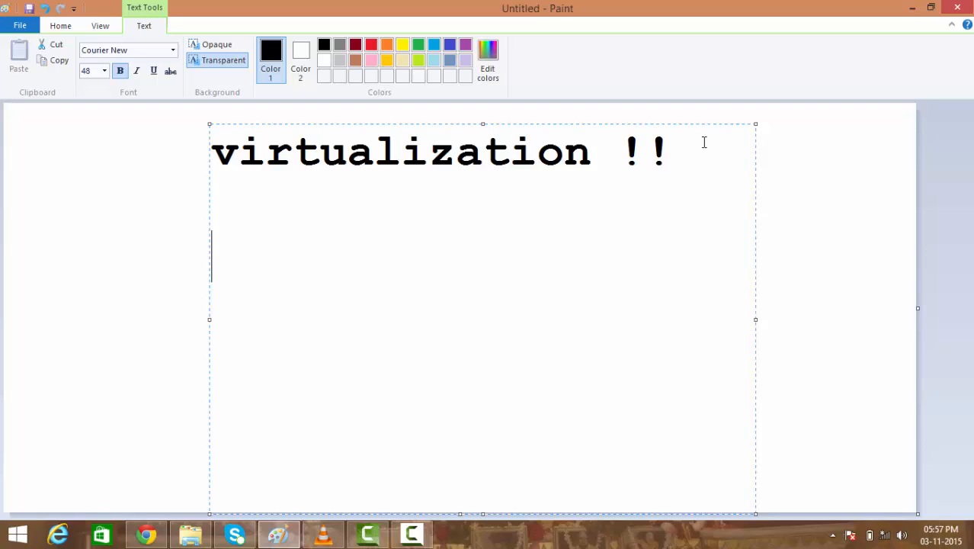
type("BINAR")
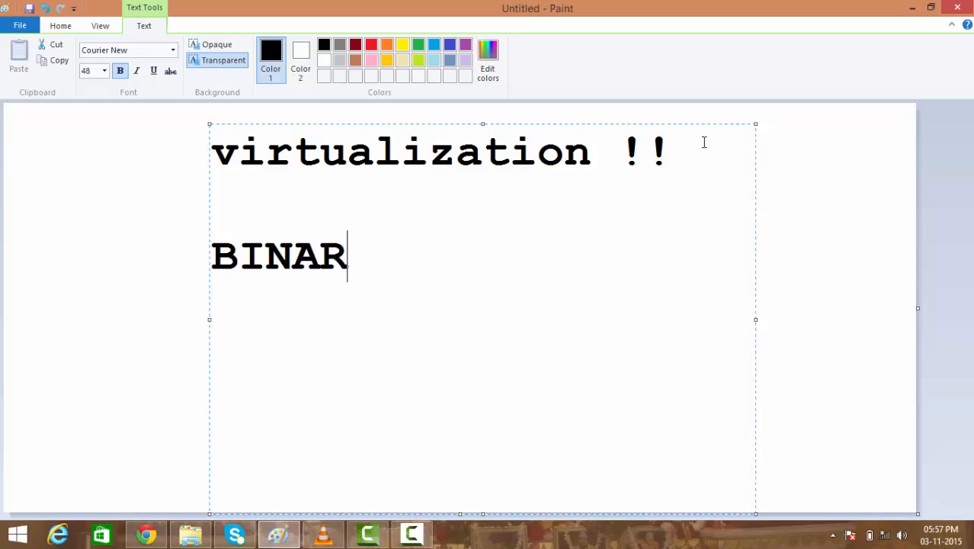
type("Y  TRANSAL")
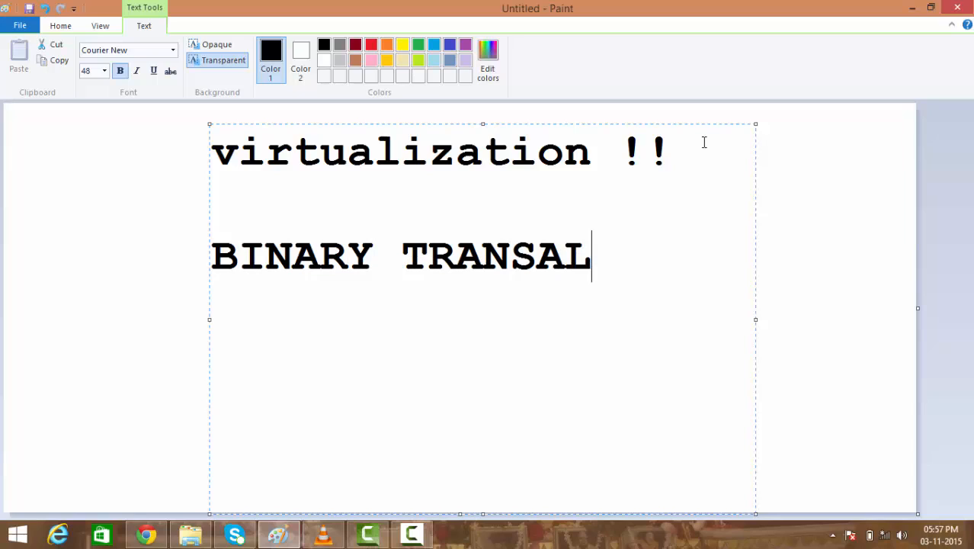
type("TION")
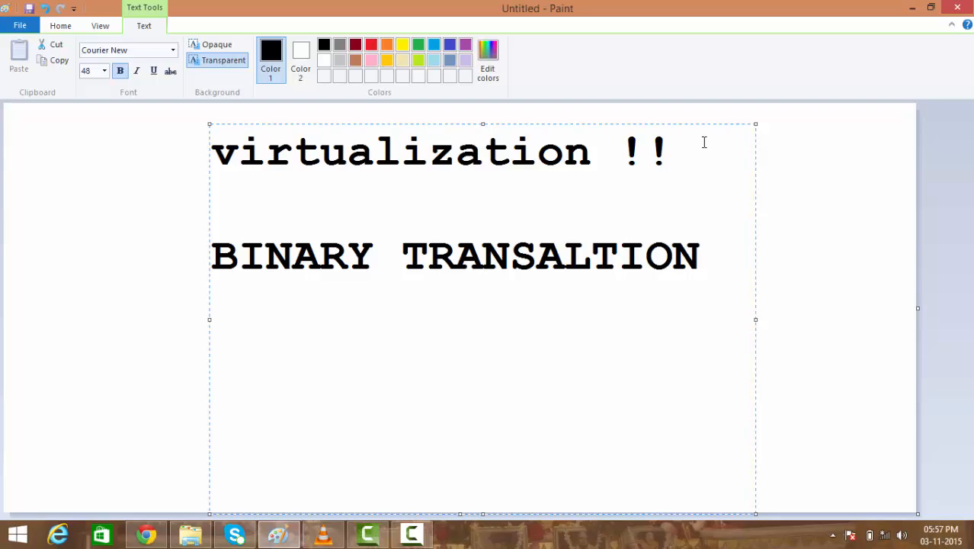
type("\"")
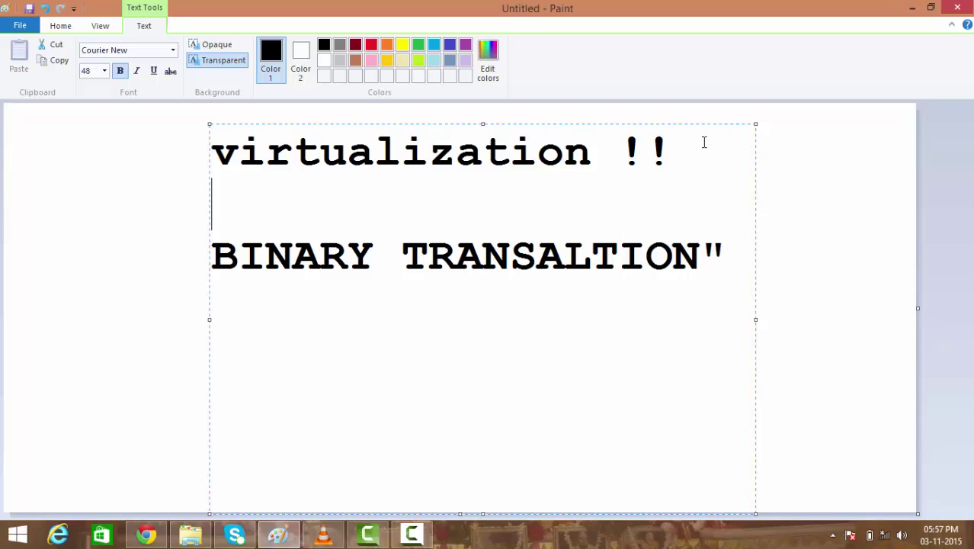
type("\"")
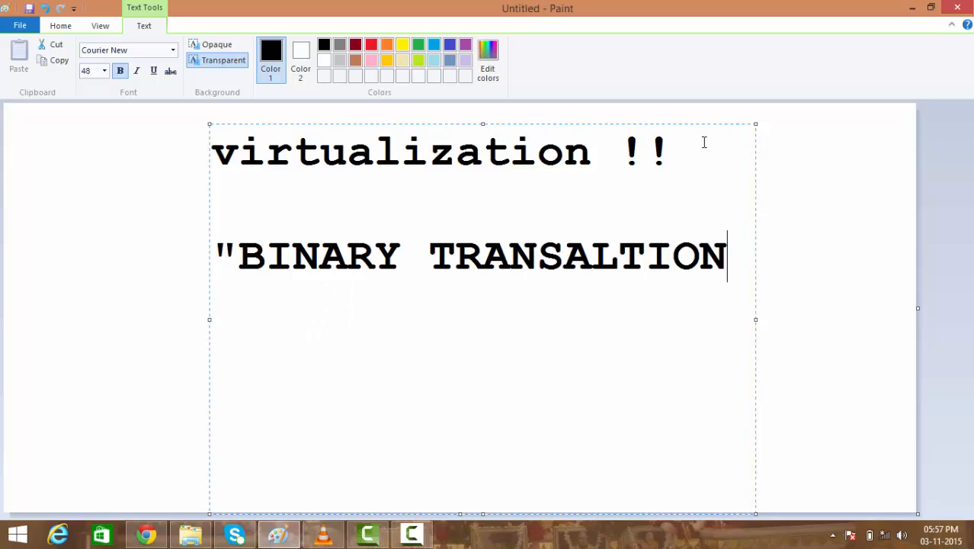
key("BackSpace")
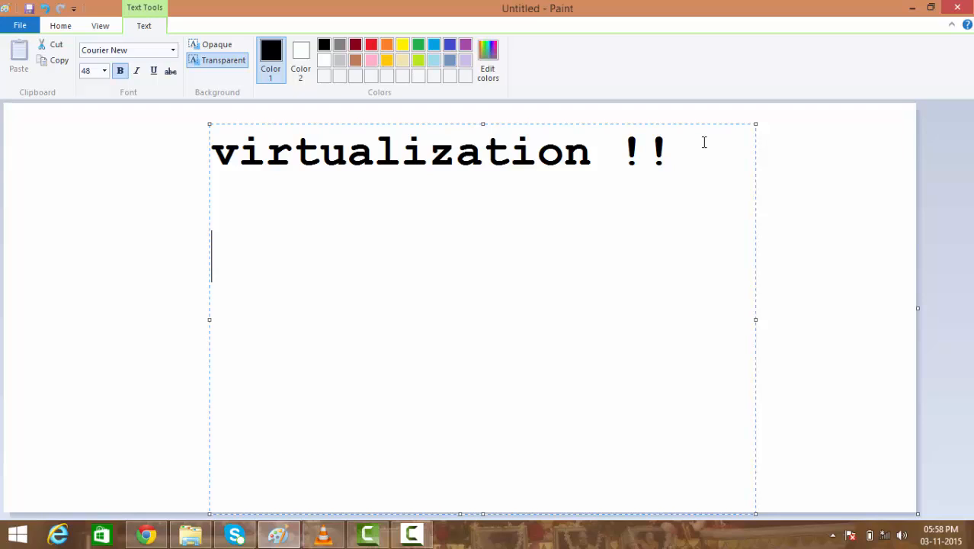
type("80 -")
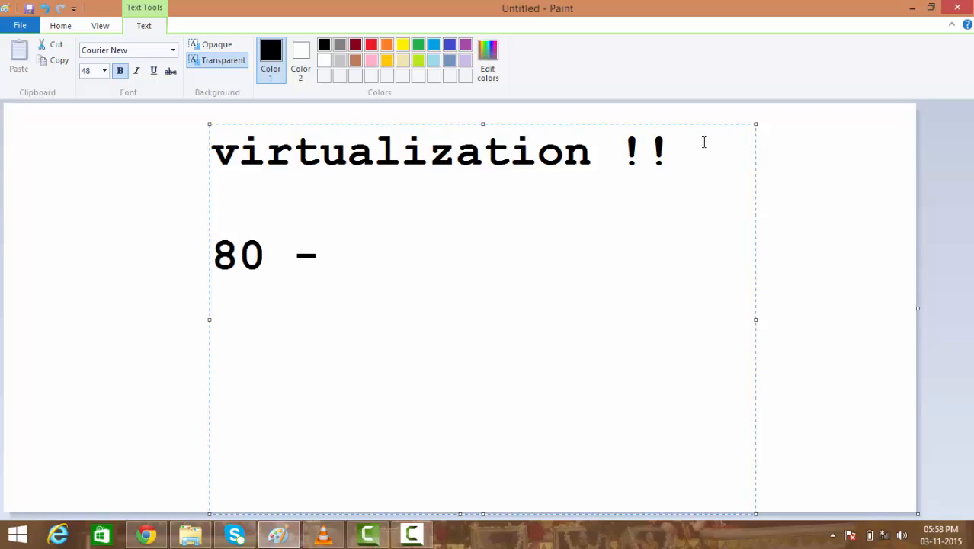
type("90")
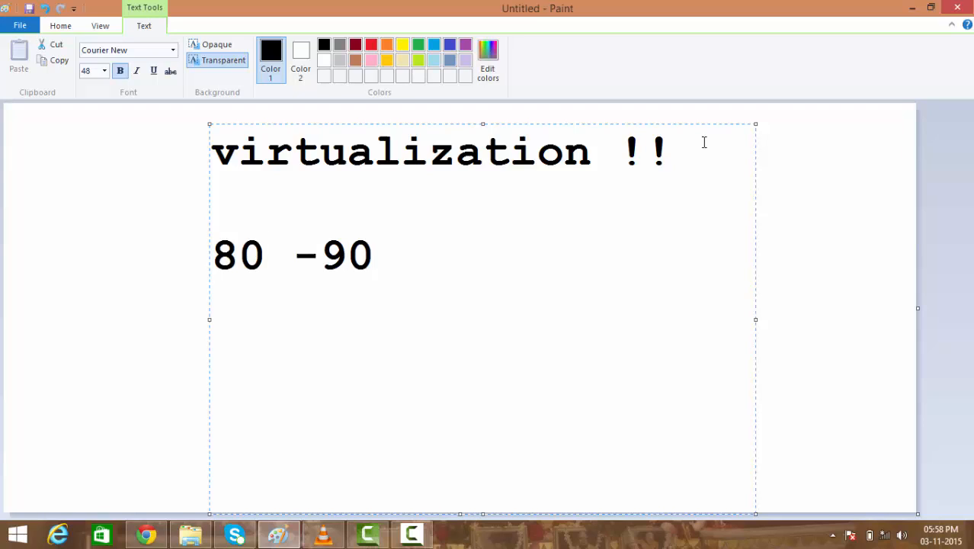
type("% -")
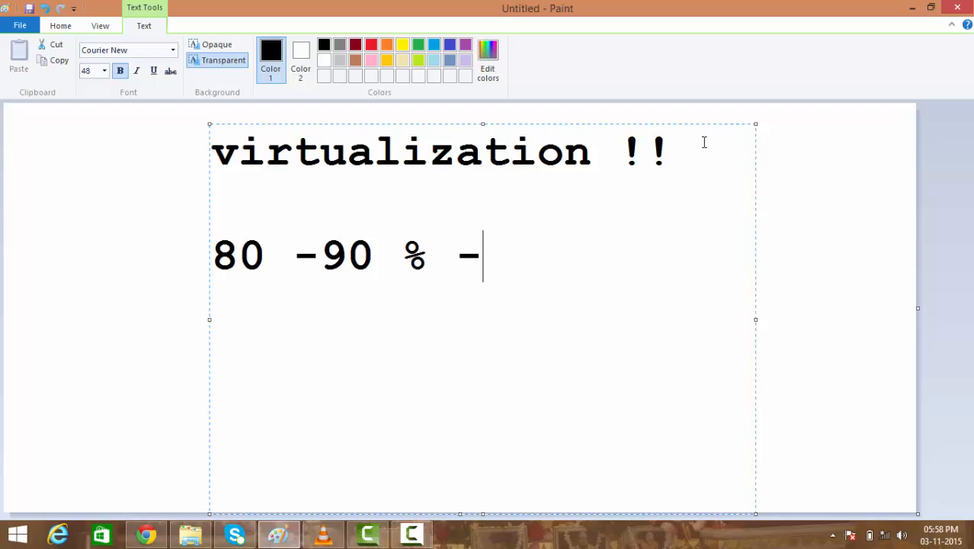
type("~")
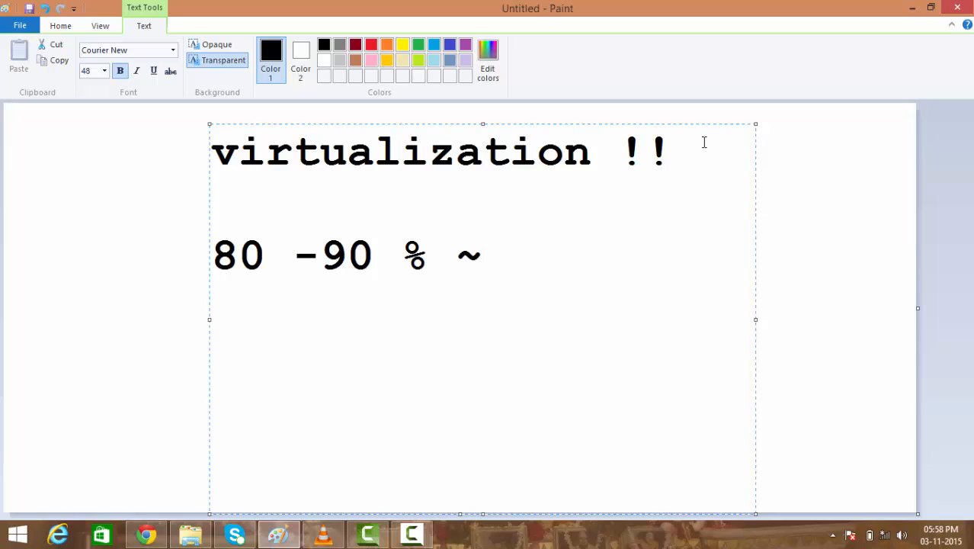
type("100")
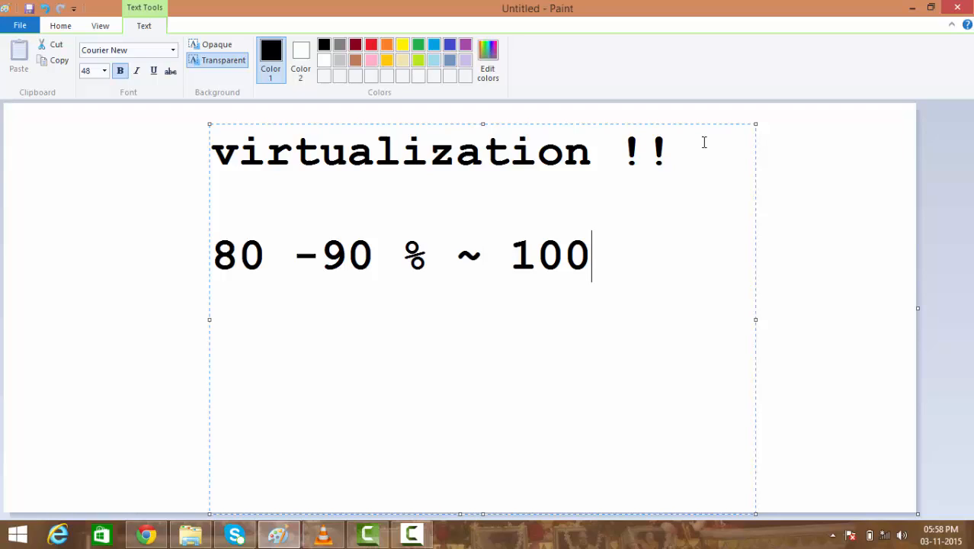
type("%")
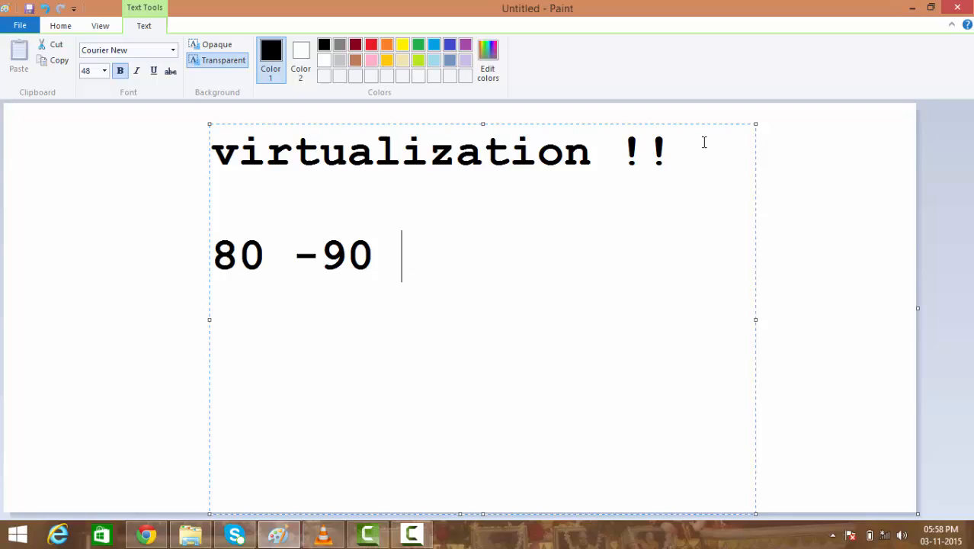
key("ctrl+z")
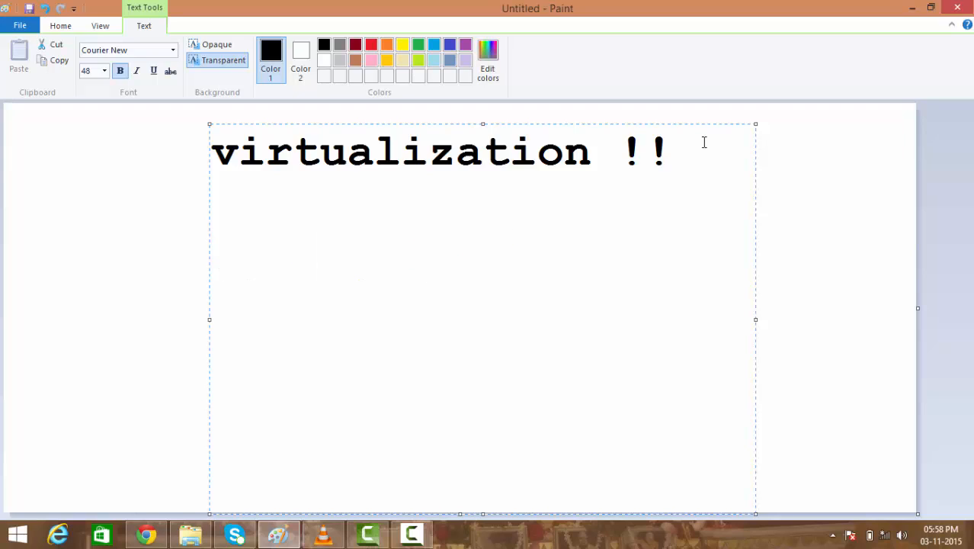
type("$$")
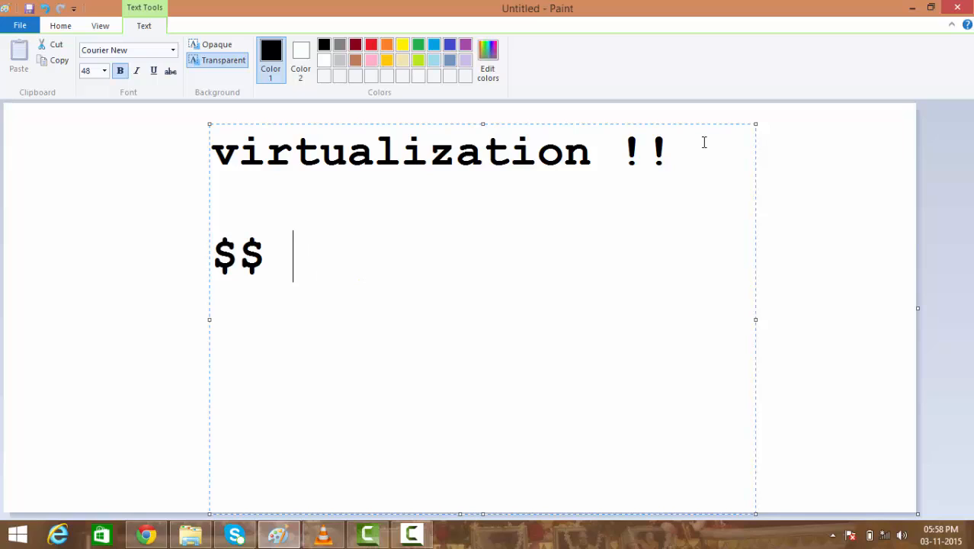
type("CAR")
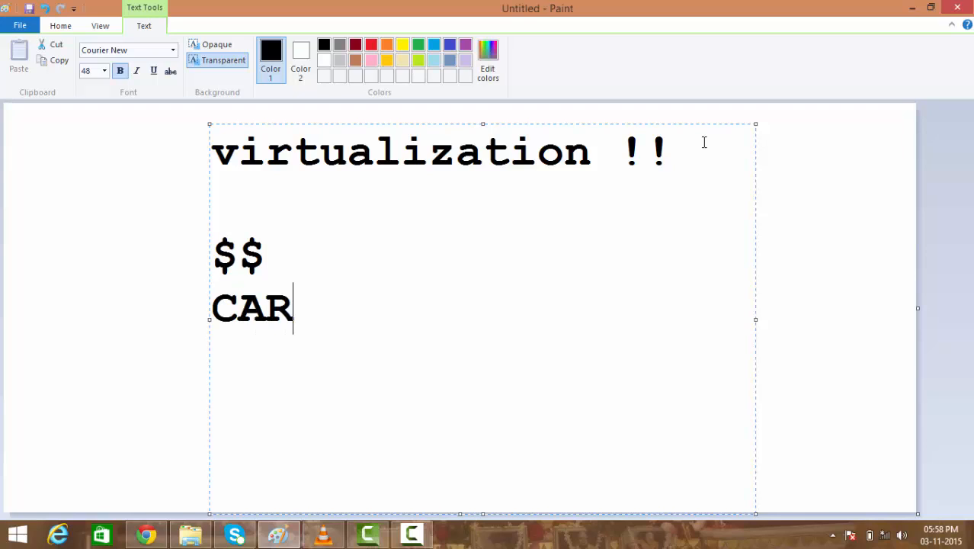
type("BON FOO")
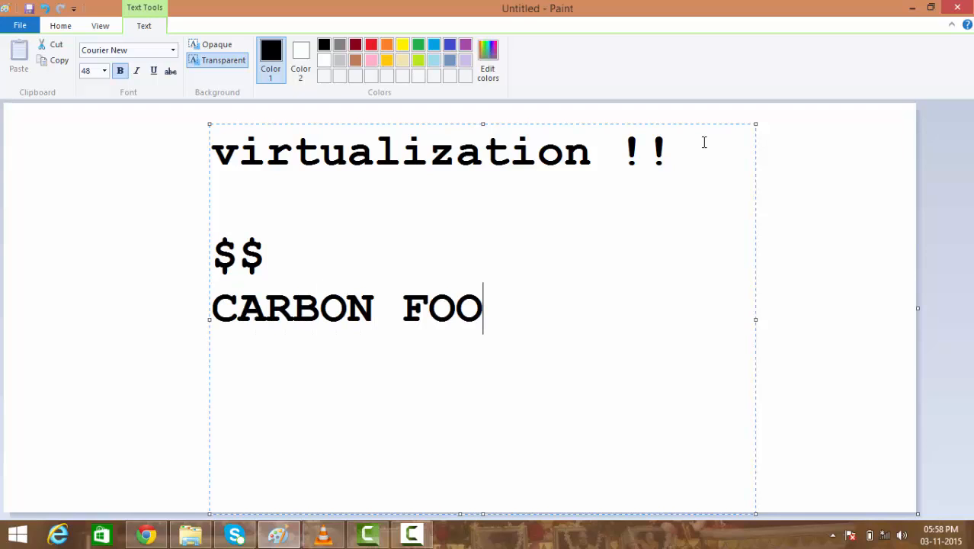
type("TPRINT")
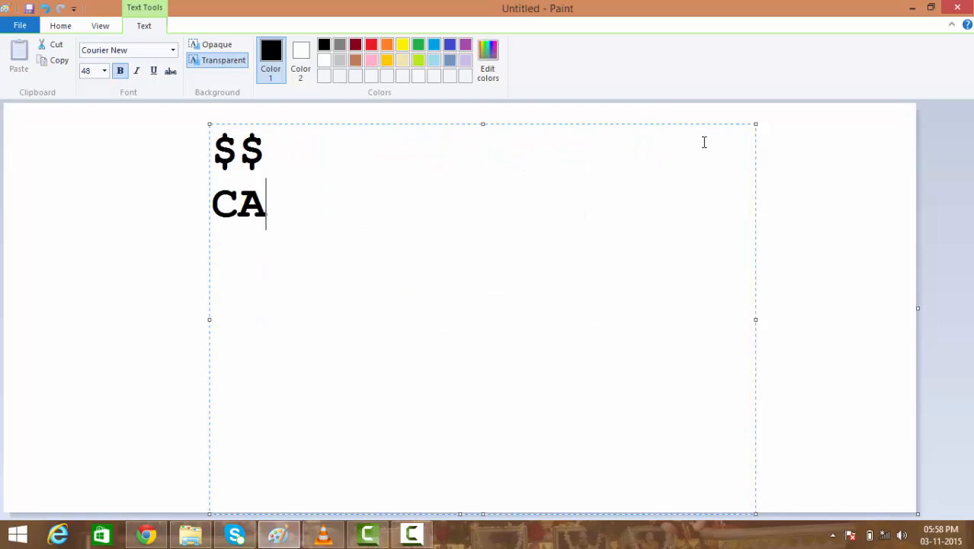
type("virtualization !!")
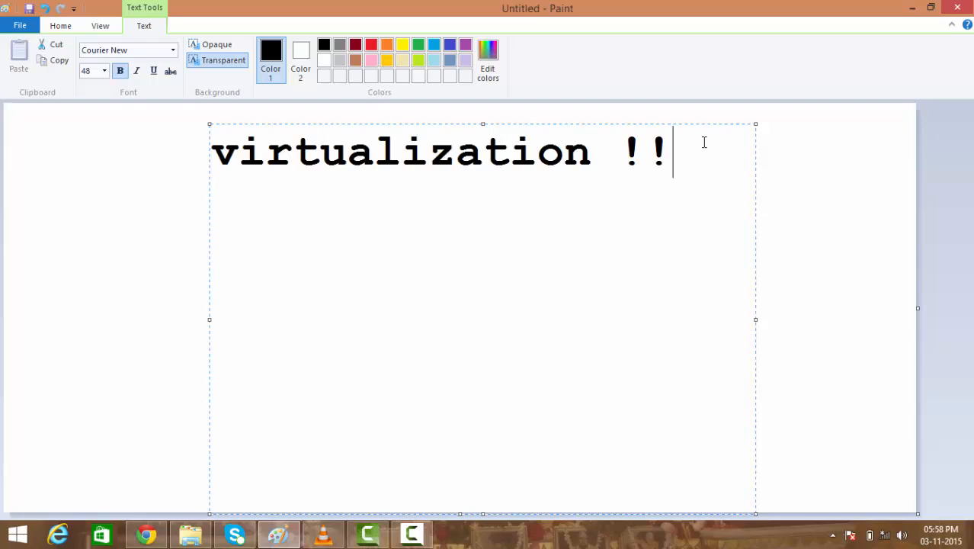
Add the line 'HEART OF CLOUD IS VIRTUALIZATION' on a new line under the heading
key("Enter")
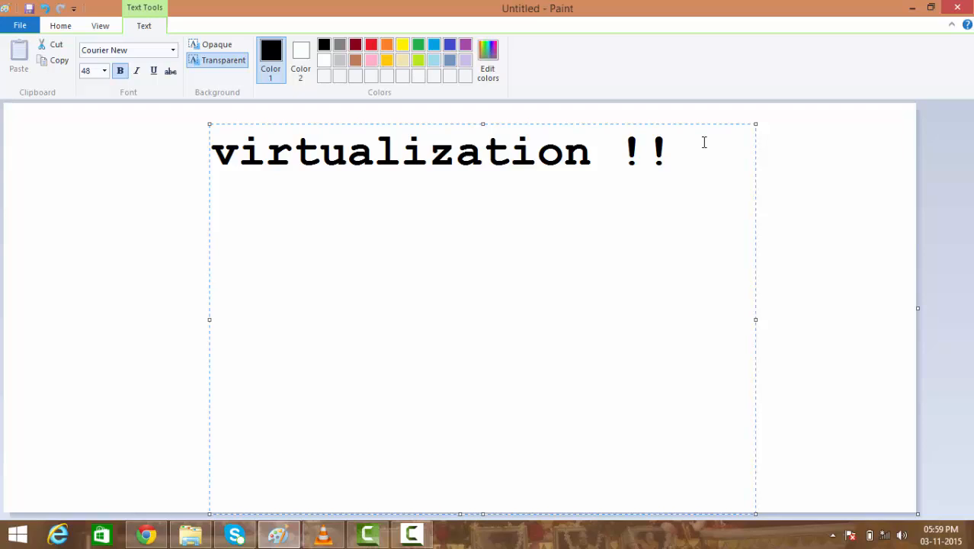
type("HEA")
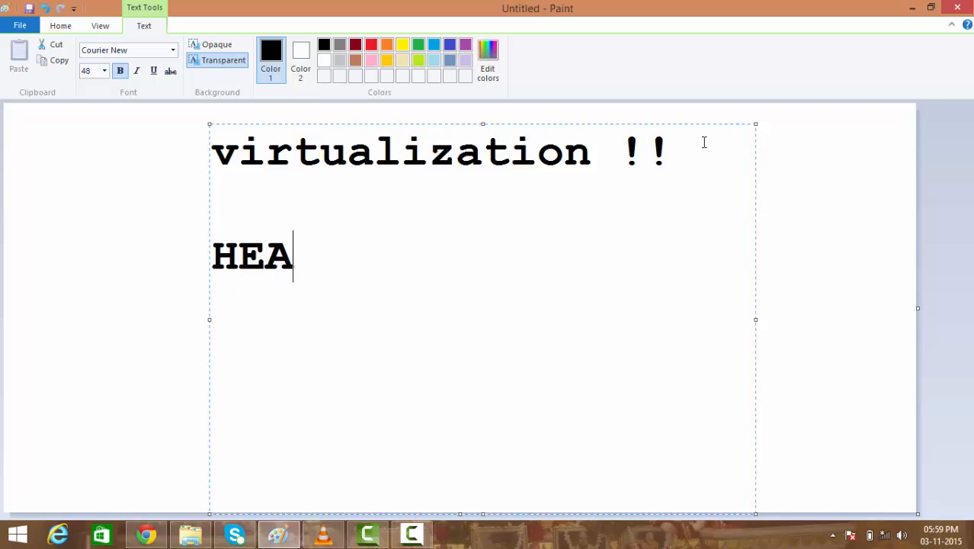
type("RT OF CLOU")
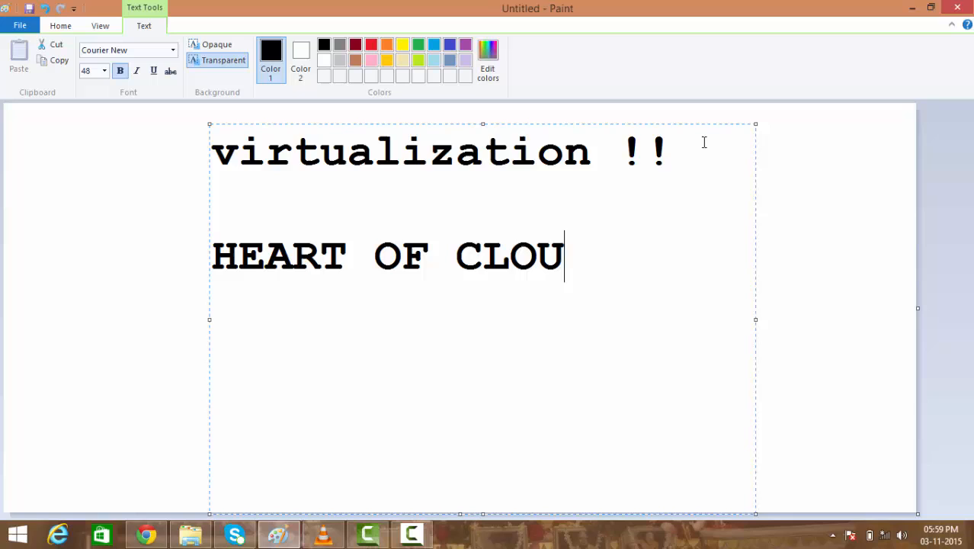
type("D IS V")
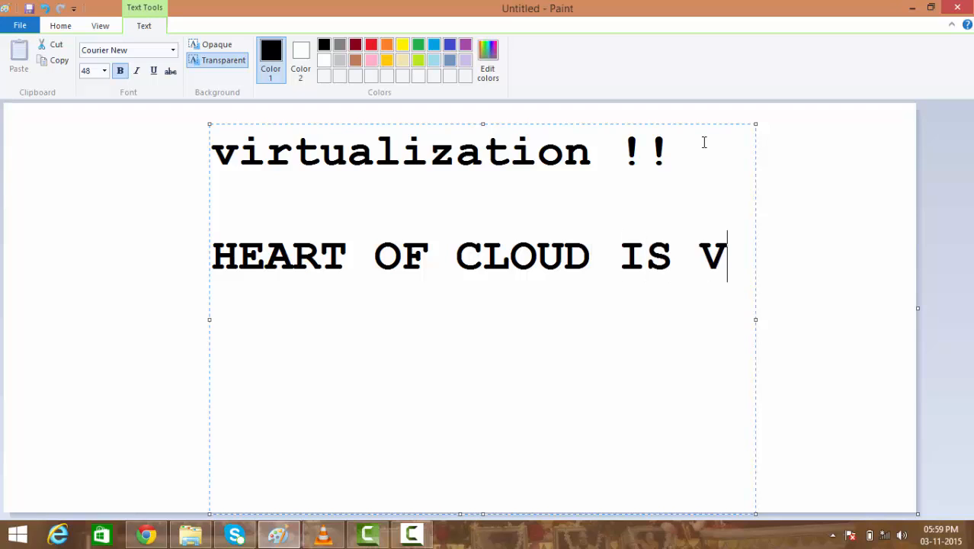
type("IRTUALIZATIO")
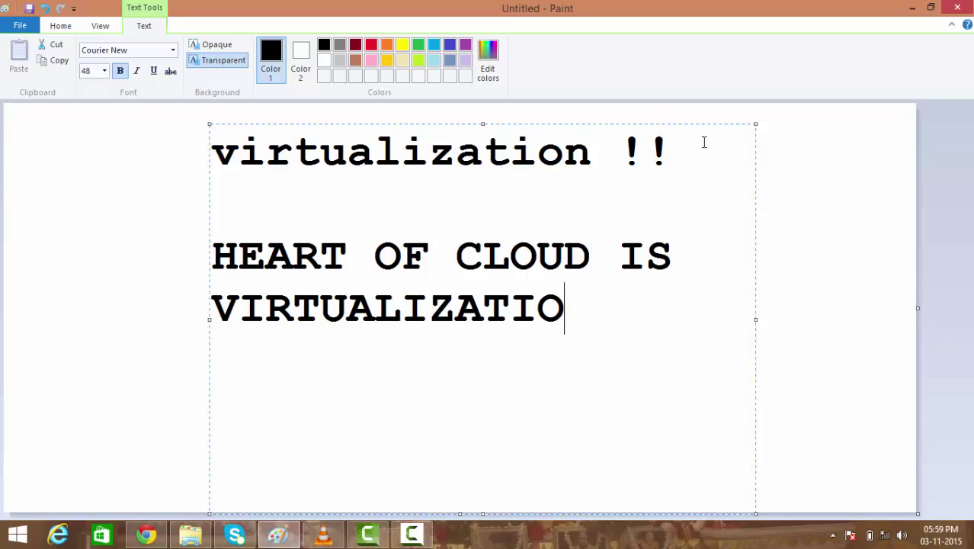
type("N")
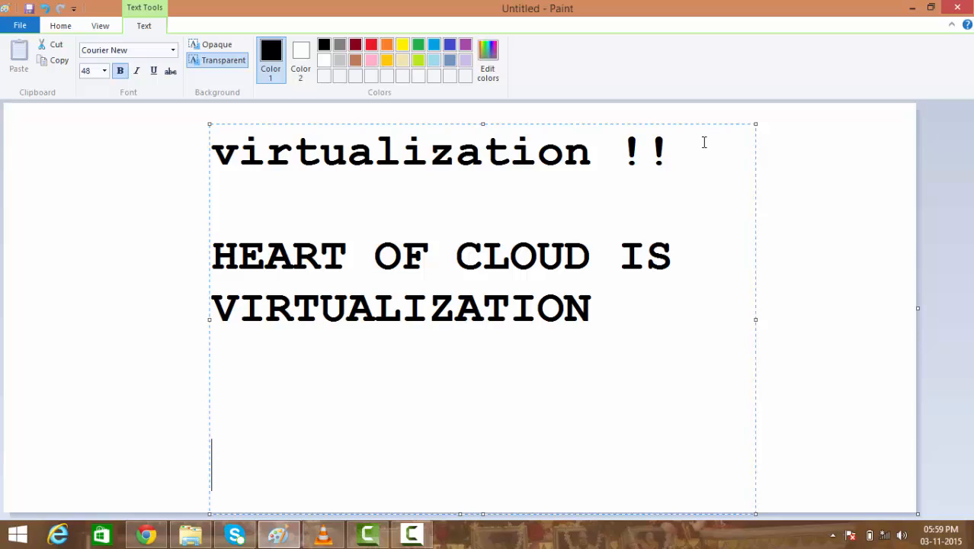
Add the line 'Vmware server - vSphere' further down, fixing a typo in Vmware
type("v<")
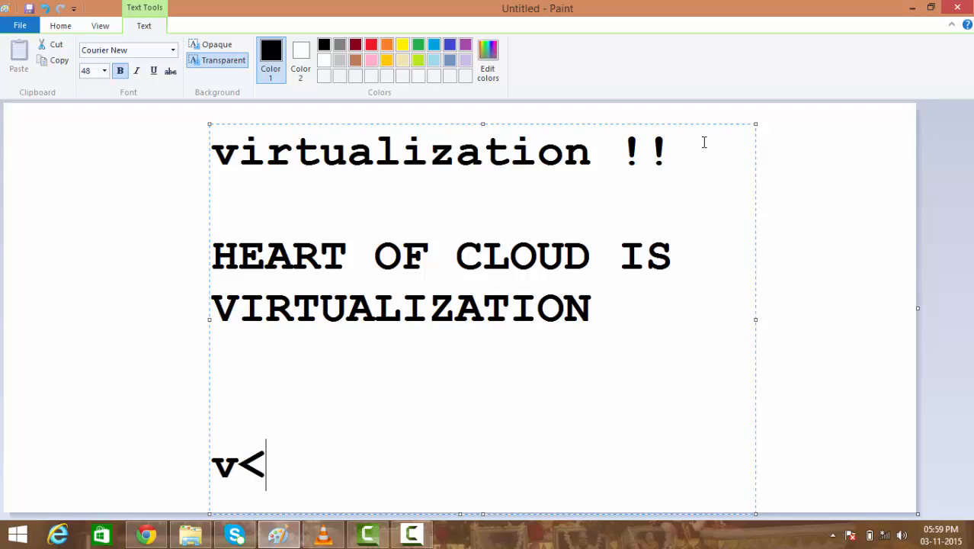
type("mWA")
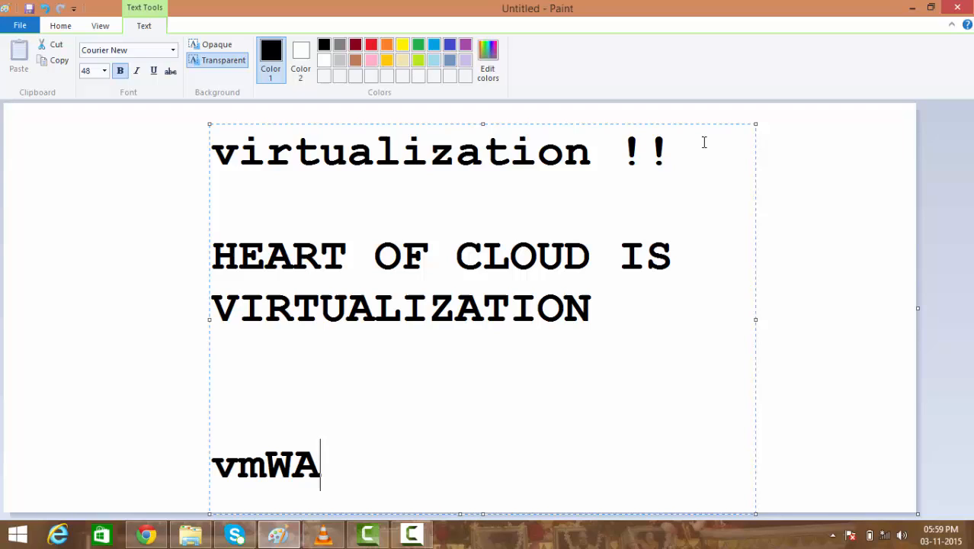
key("BackSpace")
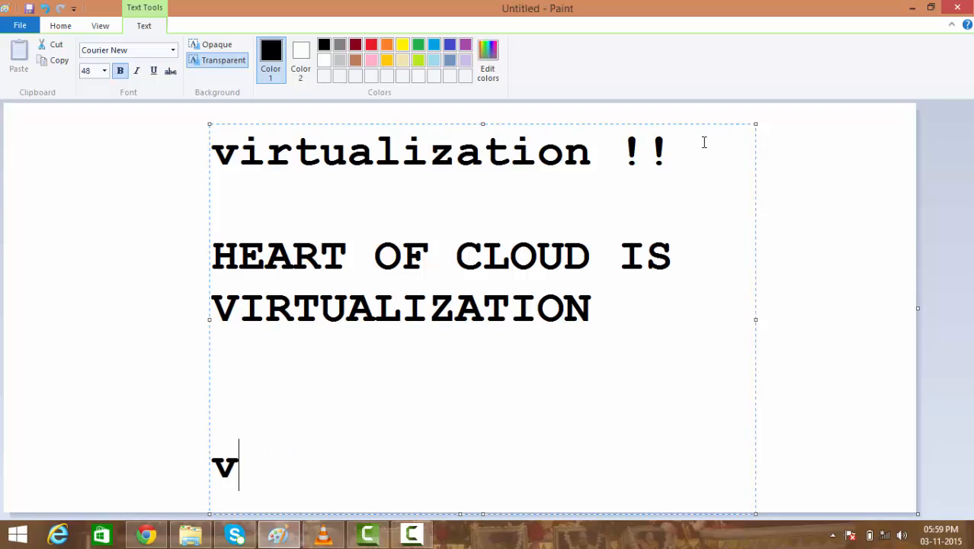
type("mwar")
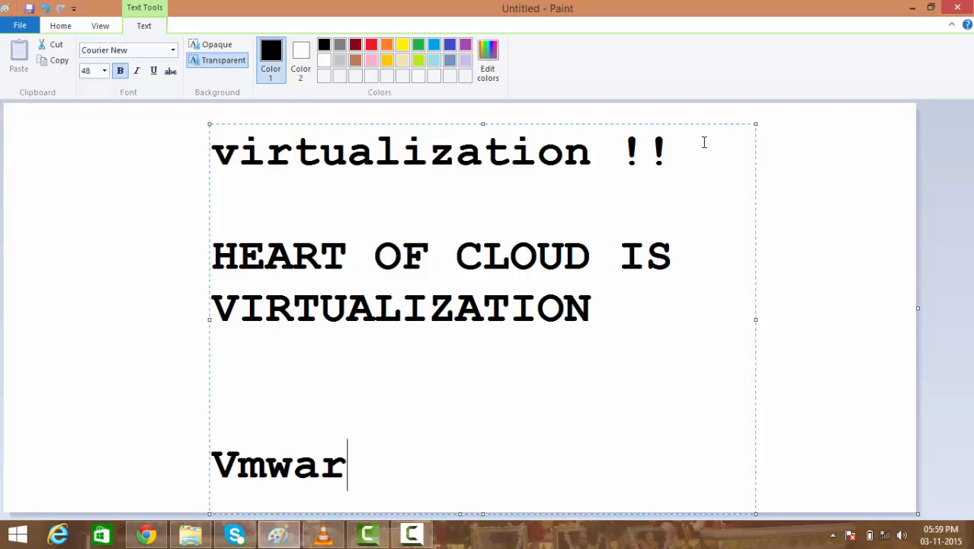
type("e server v")
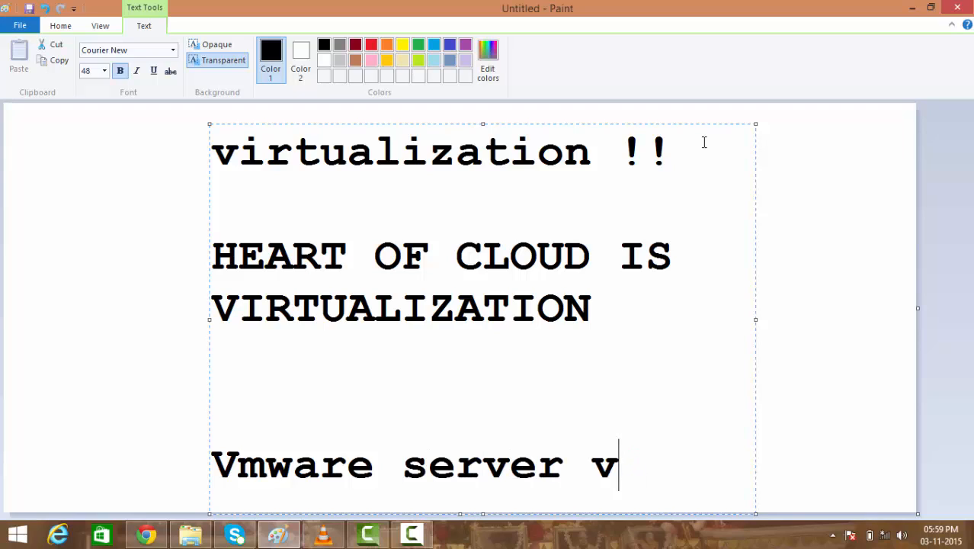
type("-")
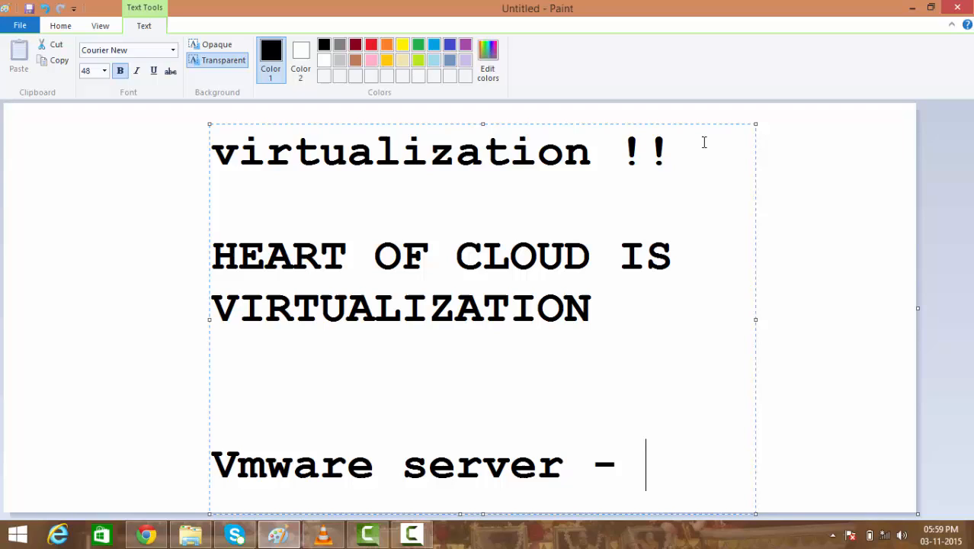
type("v")
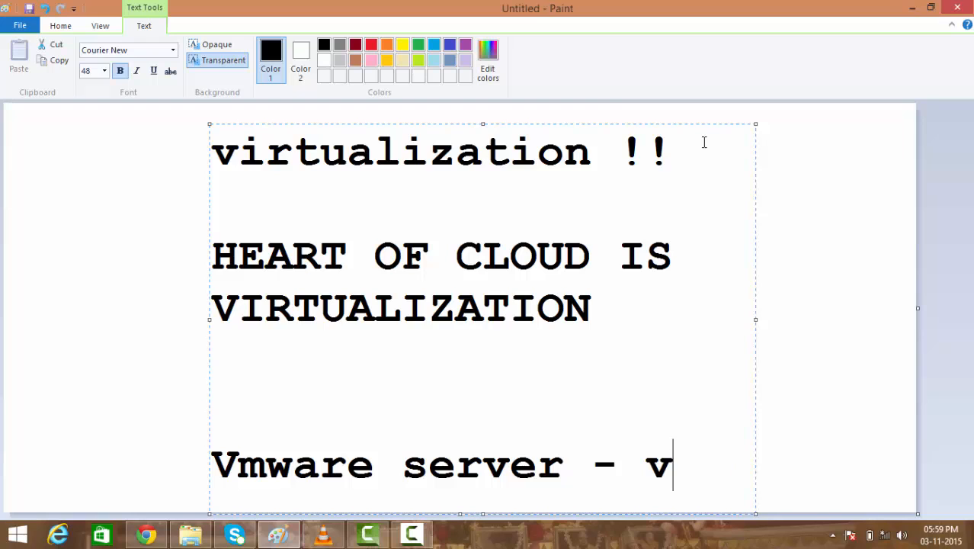
type("Sphere")
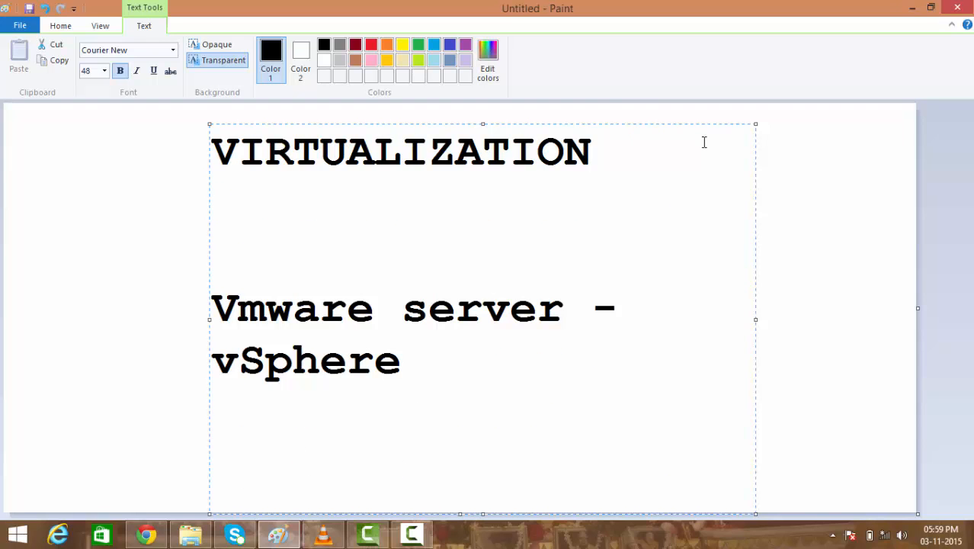
List the hypervisors kvm, oracle VM, hyper - vm and citrix xen server on separate lines
type("vkm")
type("or")
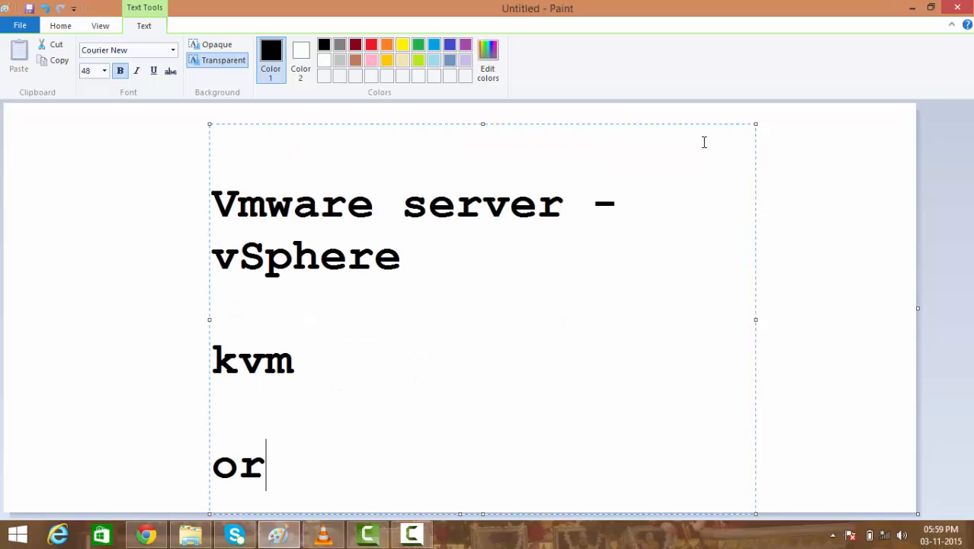
type("acle VM")
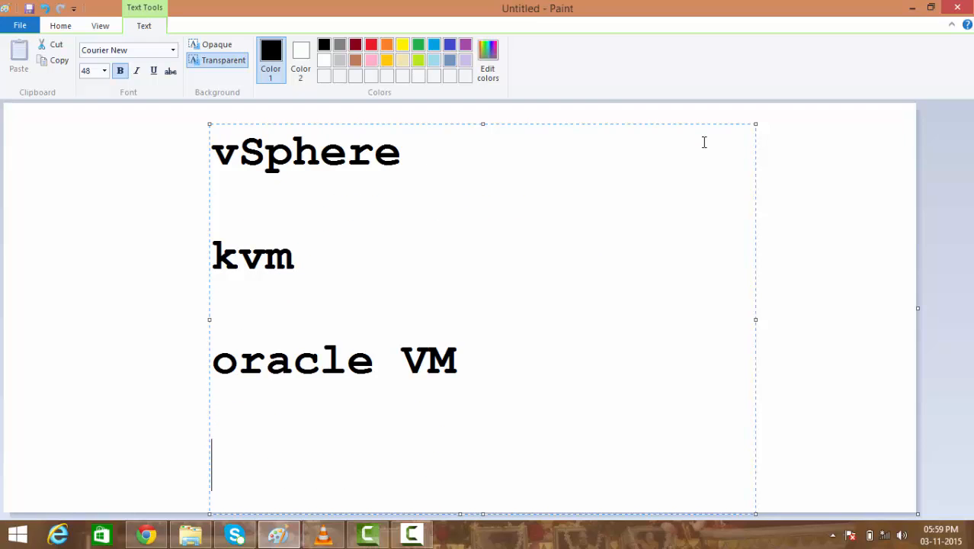
type("hyper - vm")
type("ci")
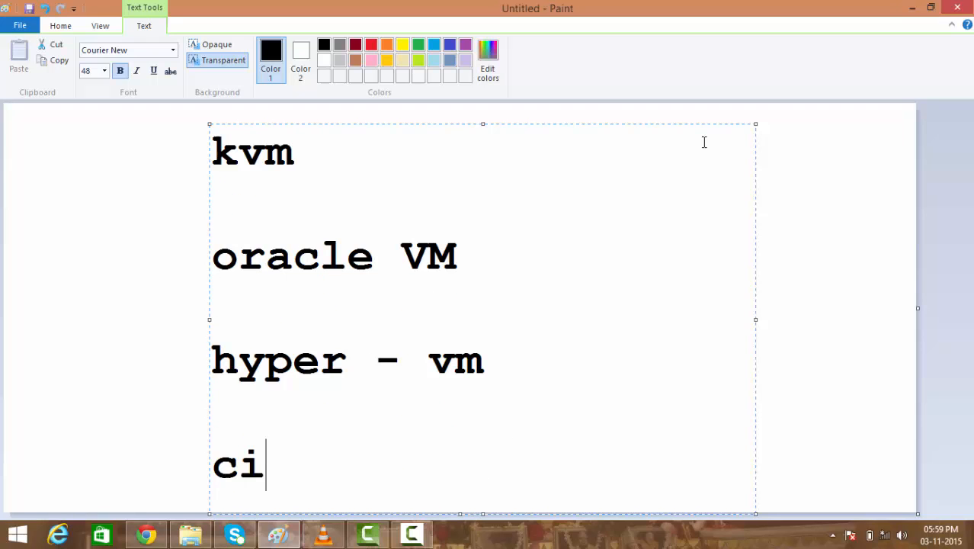
type("trix")
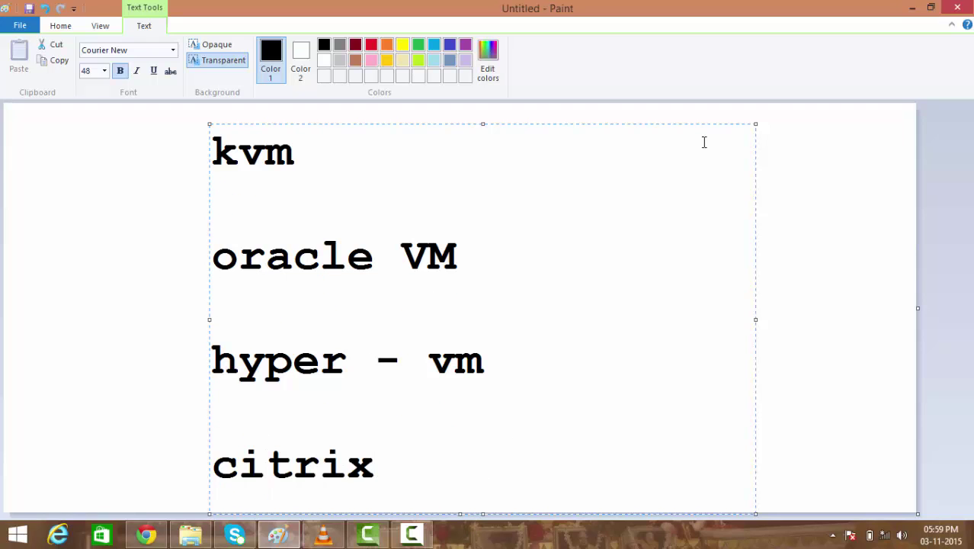
type("xen server")
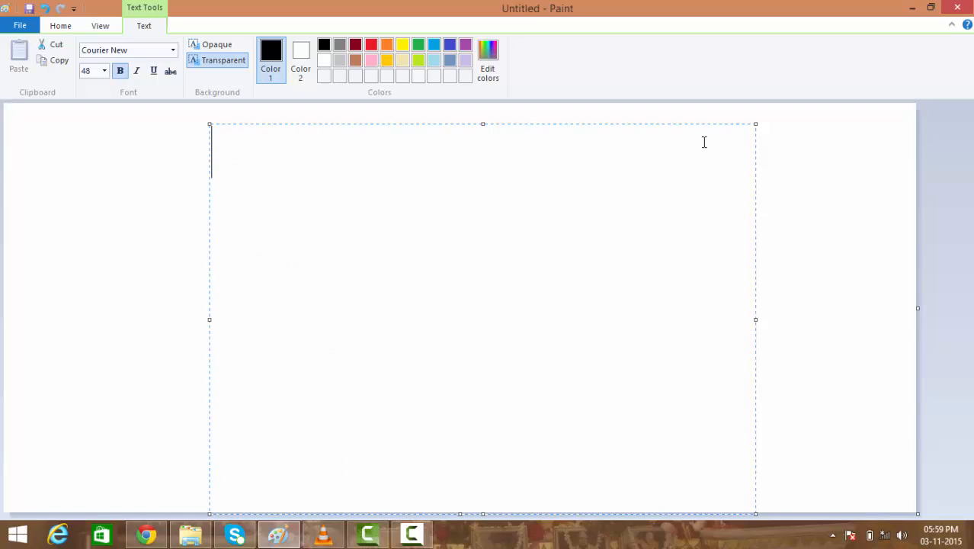
Write 'vSphere' at the top of the cleared text box
type("vSphere")
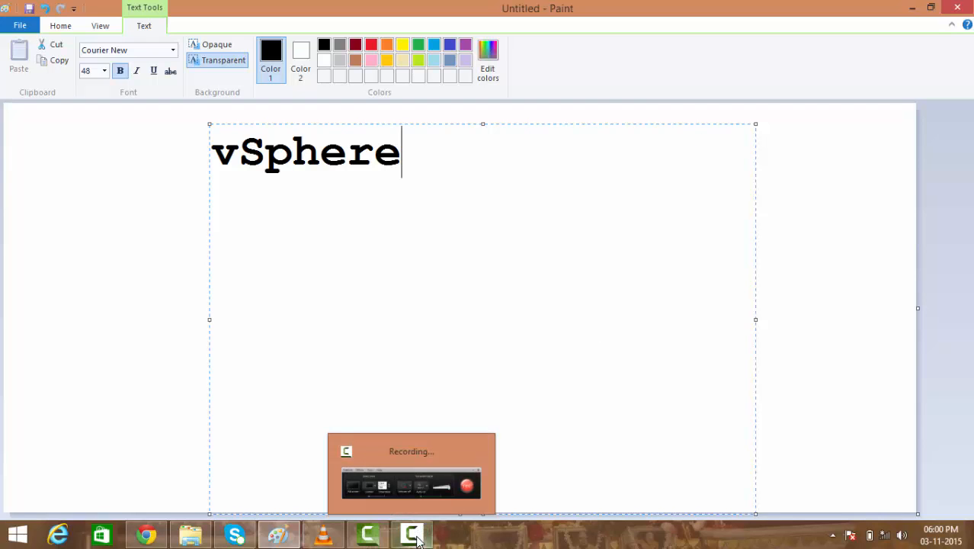
Start a paragraph below the heading: 'vsphere is a complete suite - vsphere server,'
left_click(411, 534)
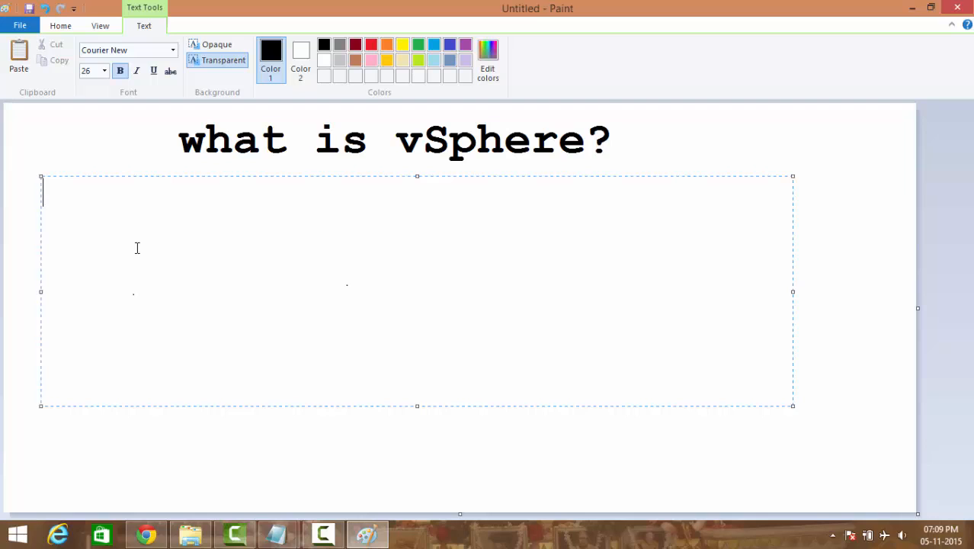
type("vsphere is a")
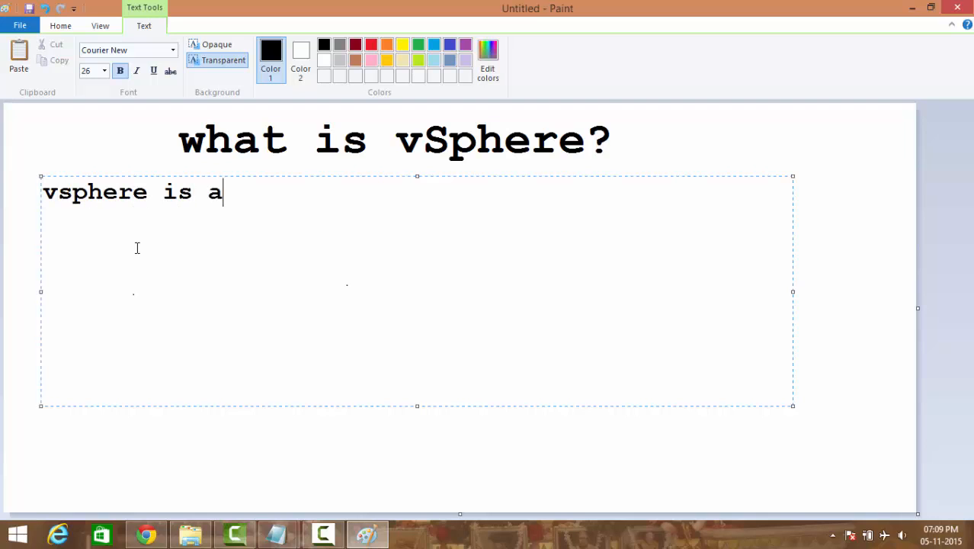
type("complet")
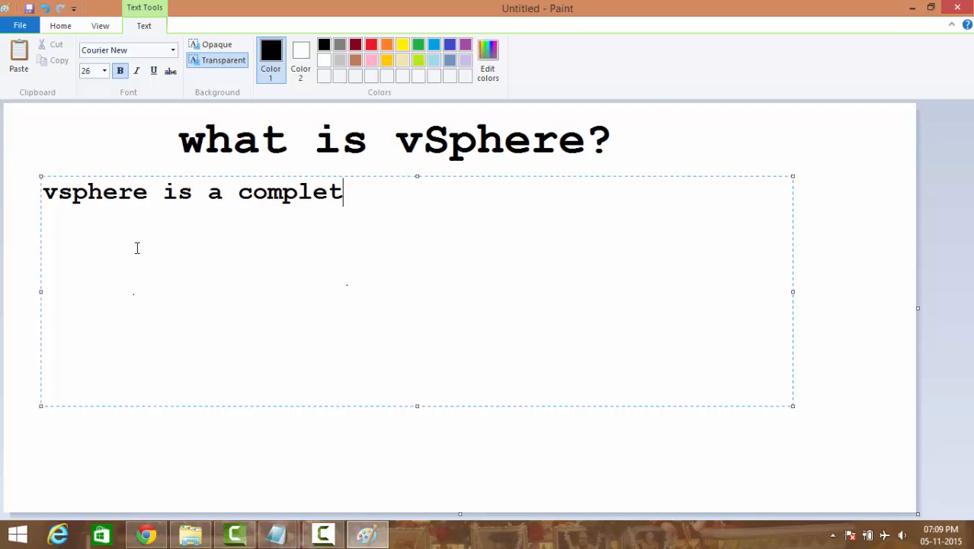
type("e suite")
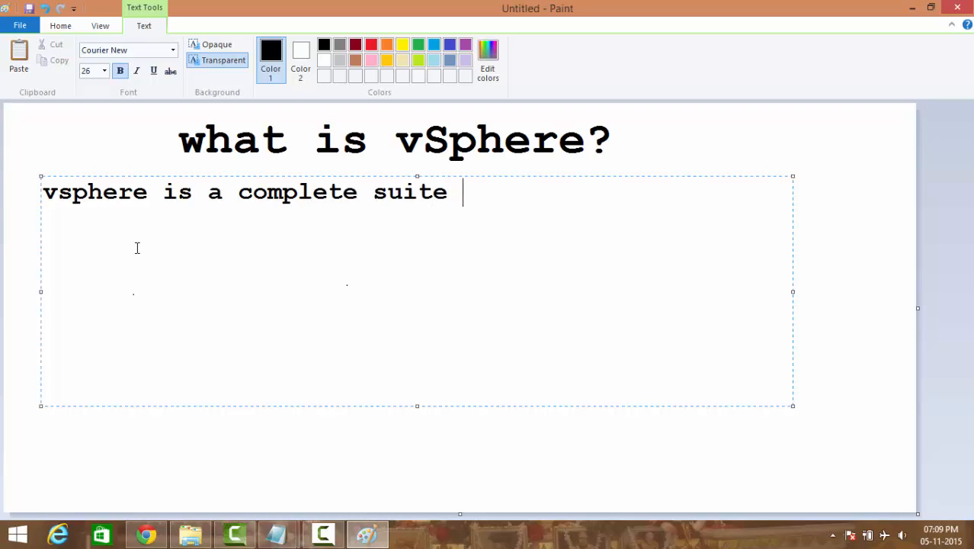
type("-")
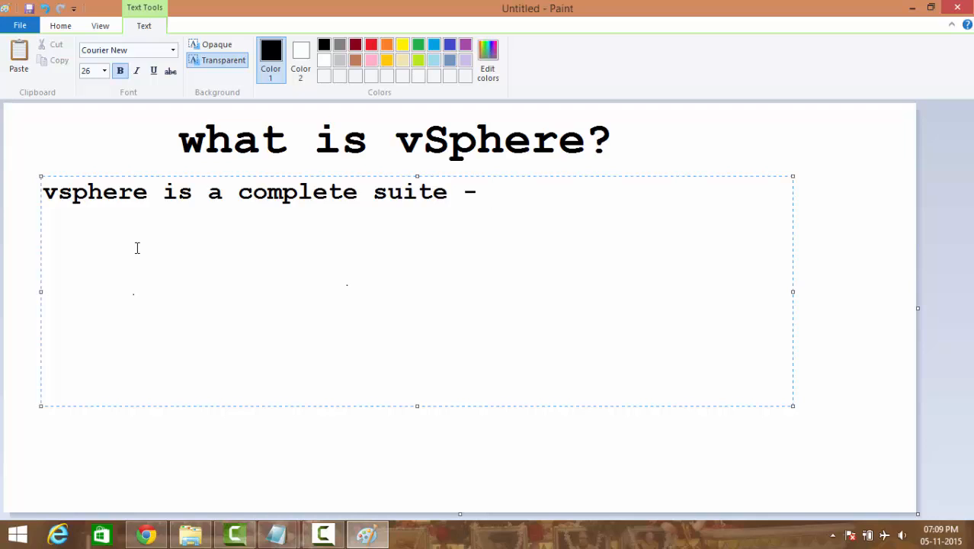
type("sph")
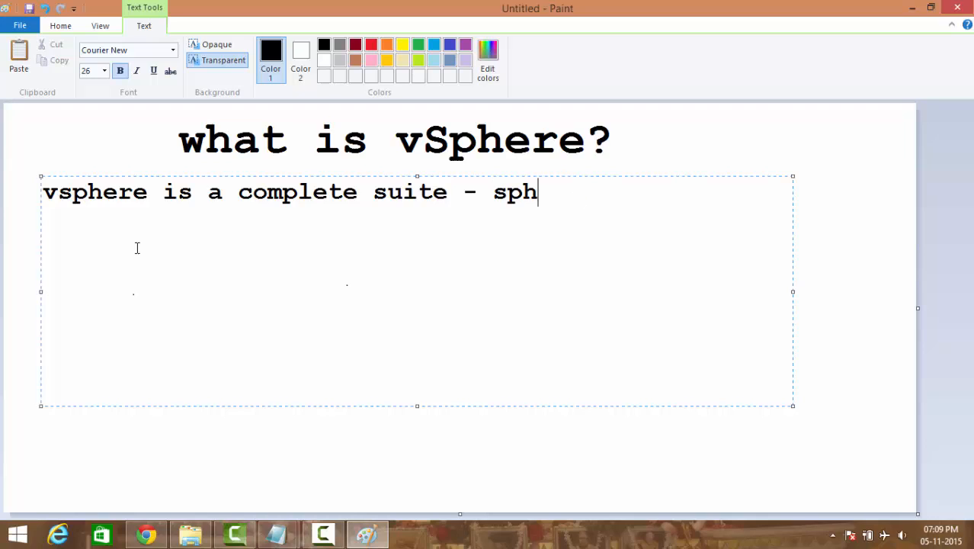
type("v")
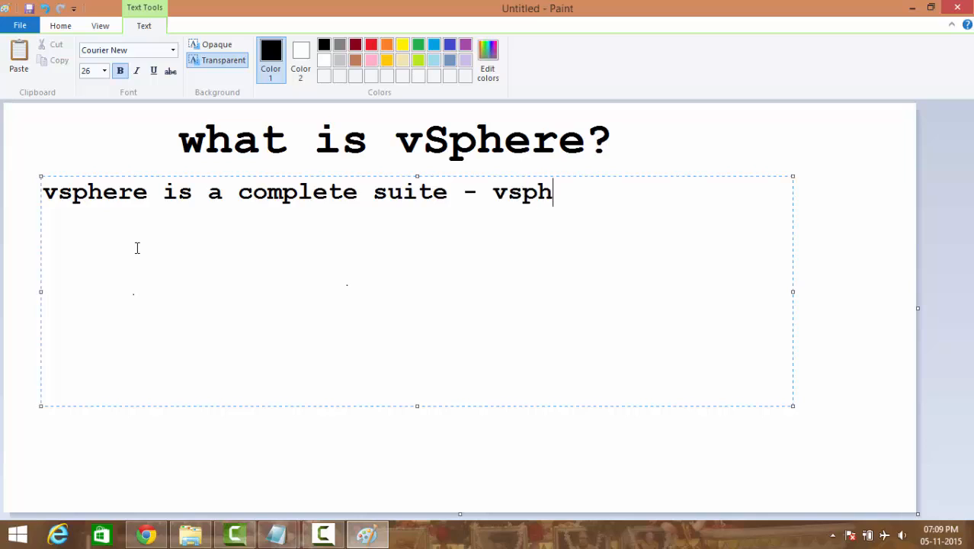
type("ere server,")
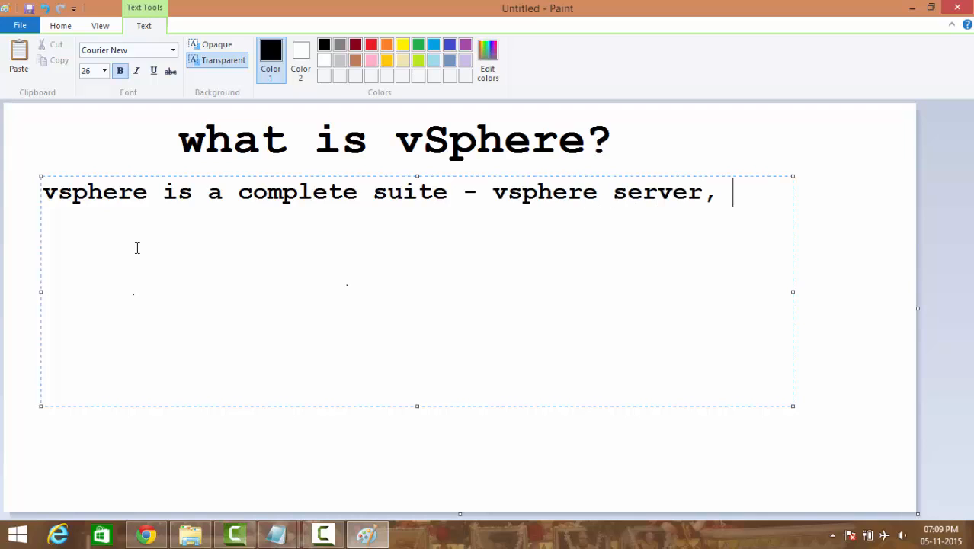
Continue the list: webclient, thick client (connection), ESXi hosts, SSO, inventory etc..
type("webclie")
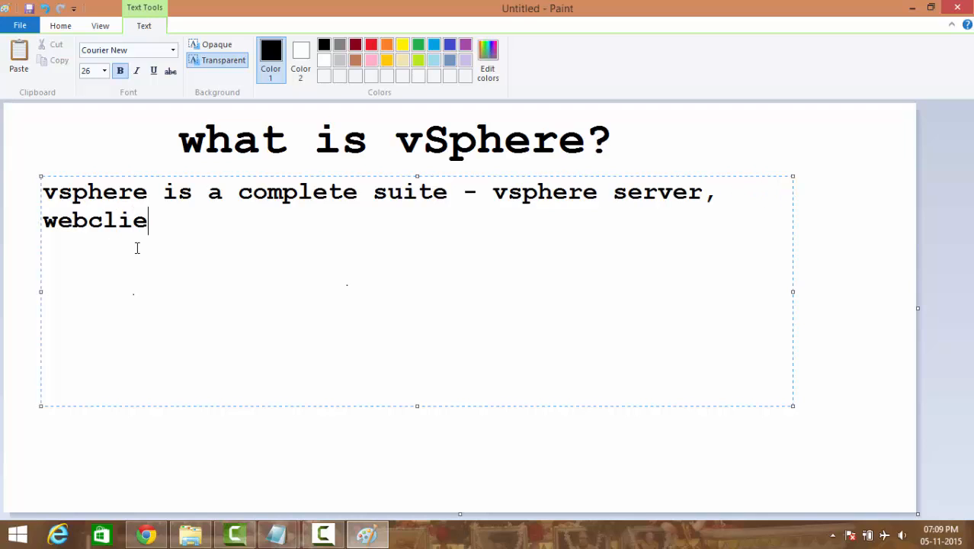
type("nt , th")
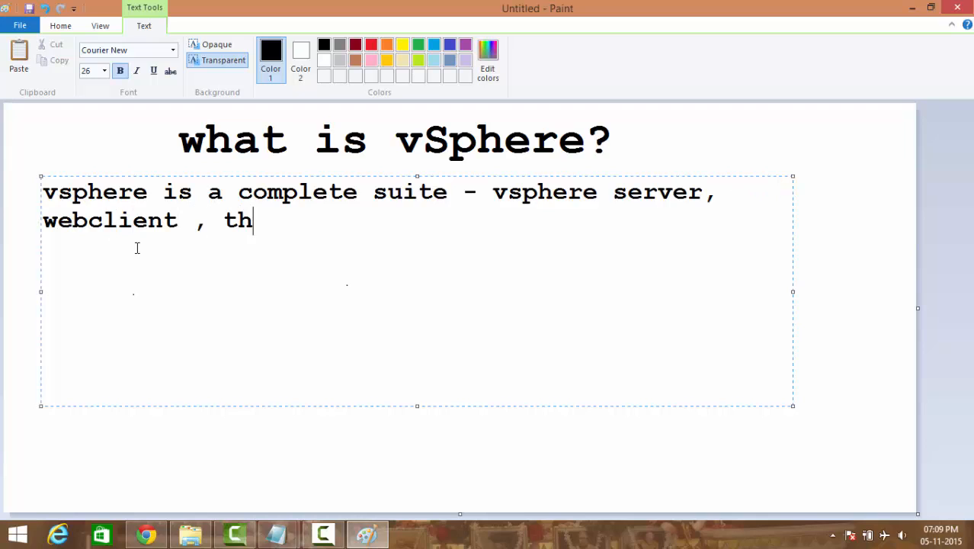
type("ick client")
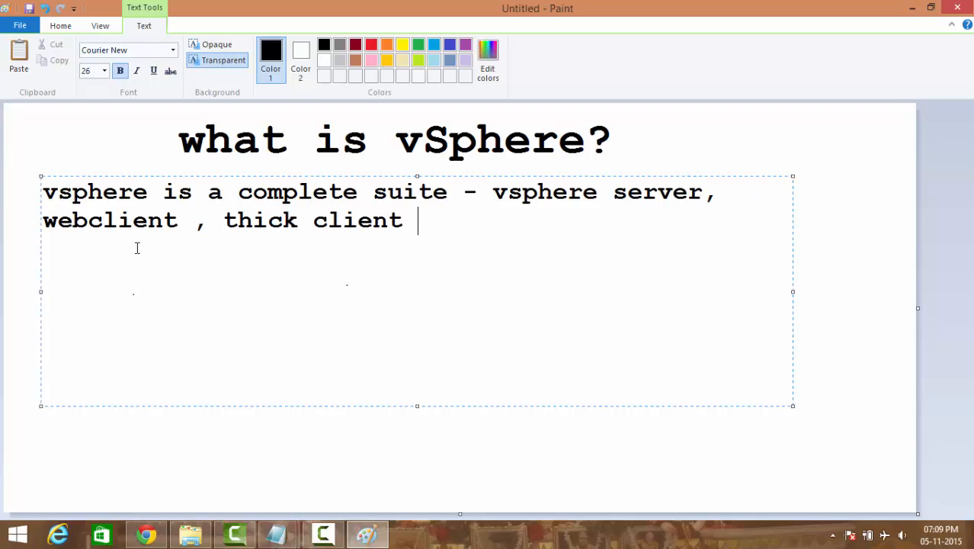
type("(")
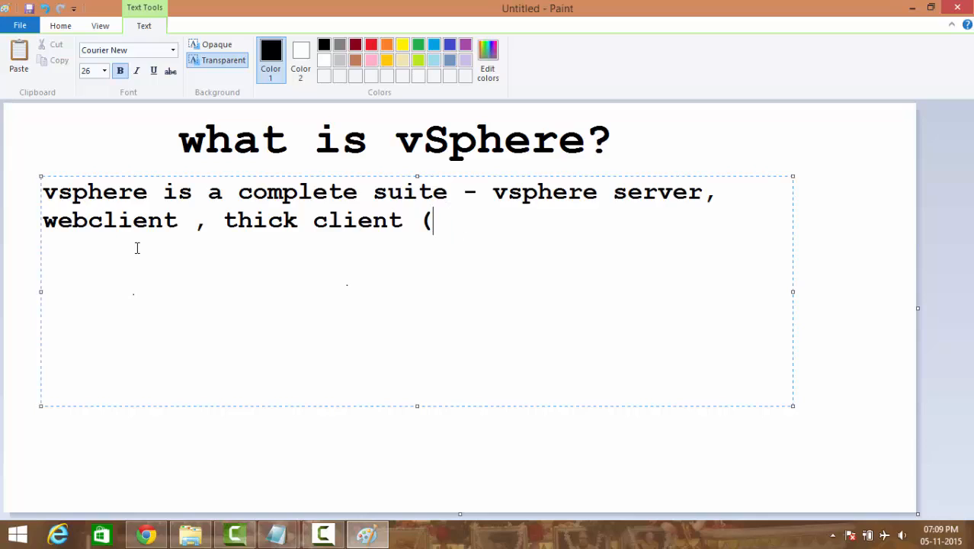
type("connectio")
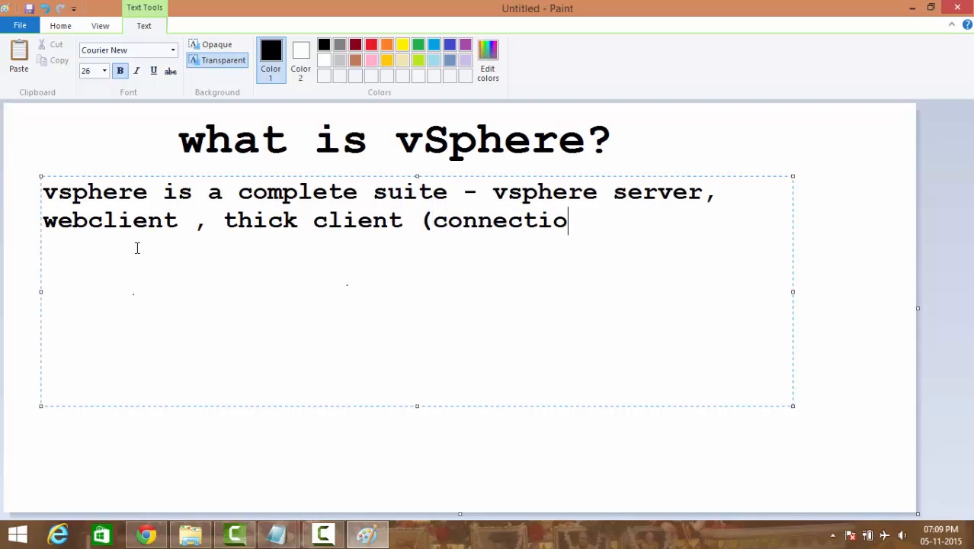
type("n) ,")
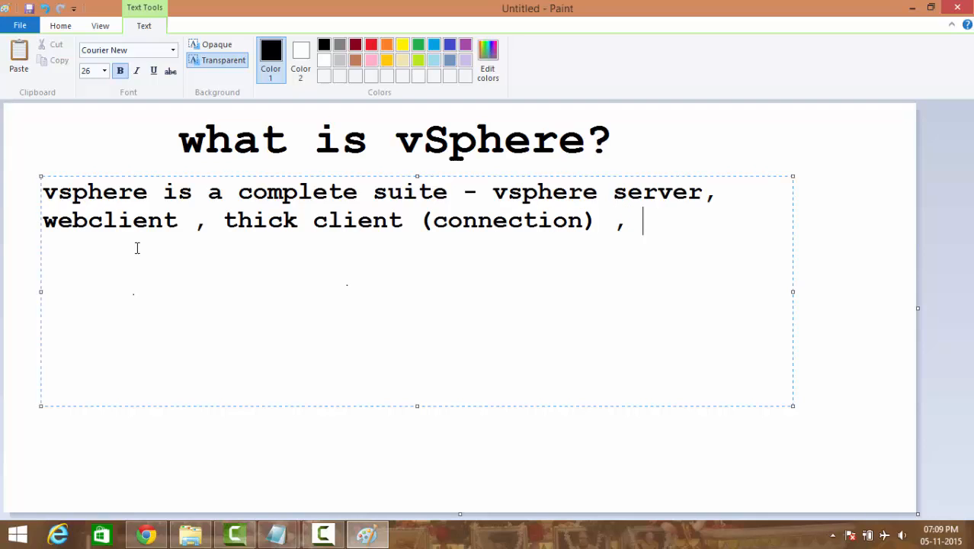
type("ESXi ho")
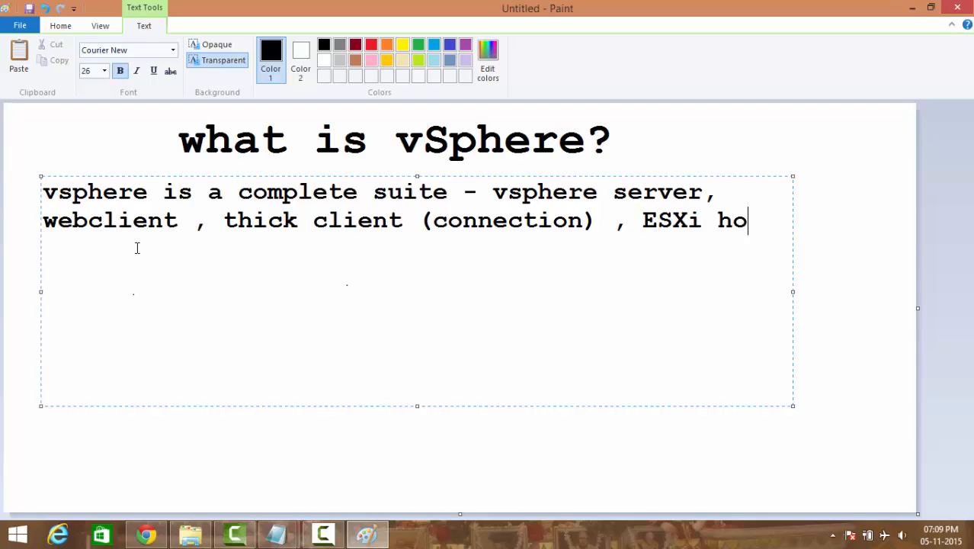
type("sts,")
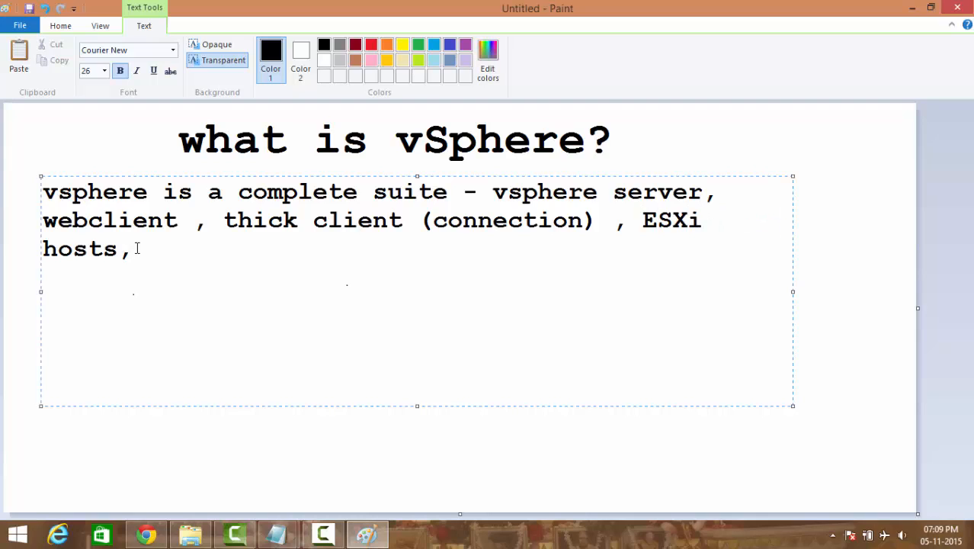
type("SSO,")
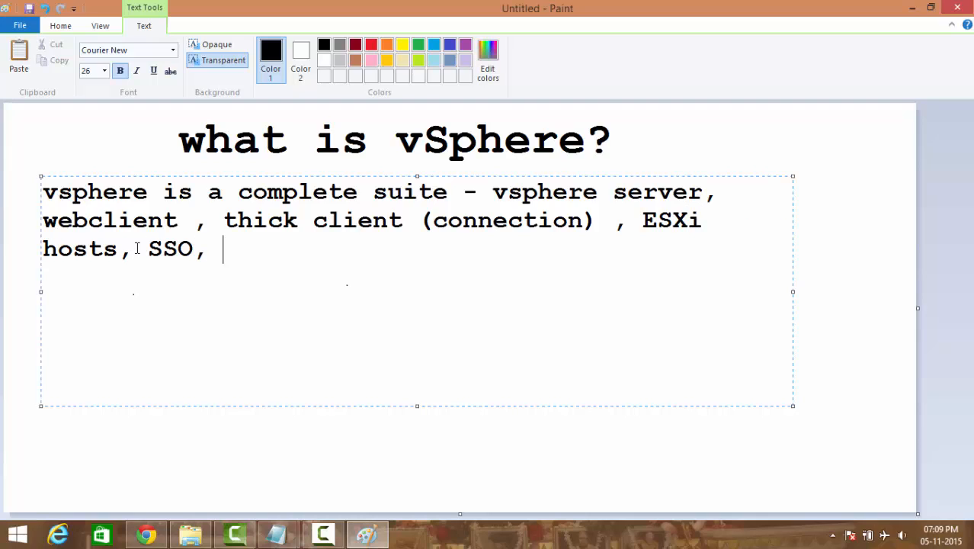
type("inventory")
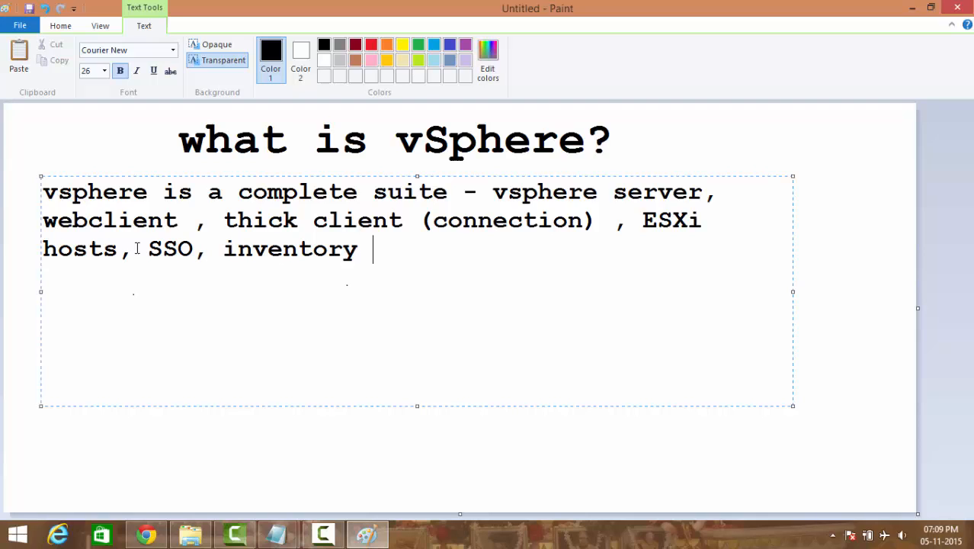
type("etc...")
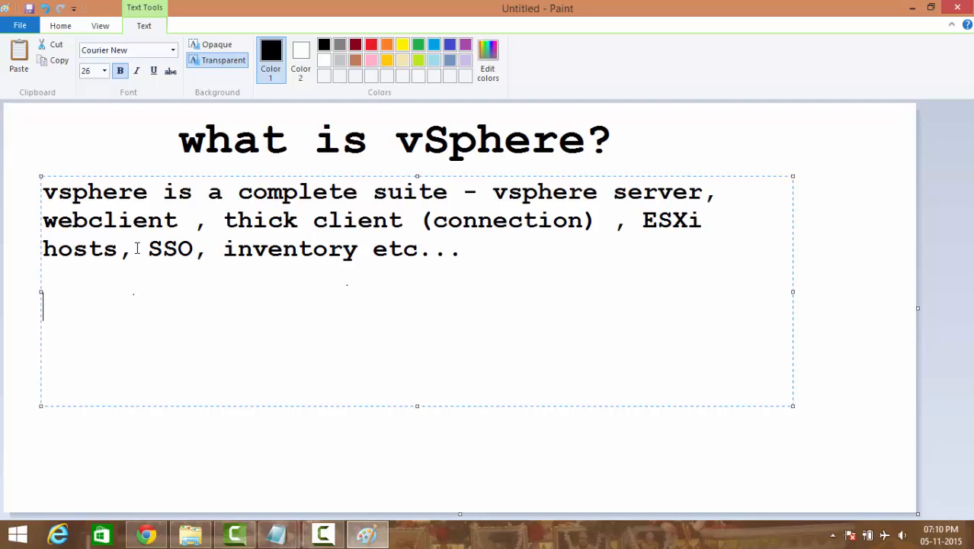
Write the version line 'vSphere 5, 5.5, 5.1, 4.0, 4.0, 3.5, 3.0, 2.5, GSX .....'
type("vSphere 6 ,")
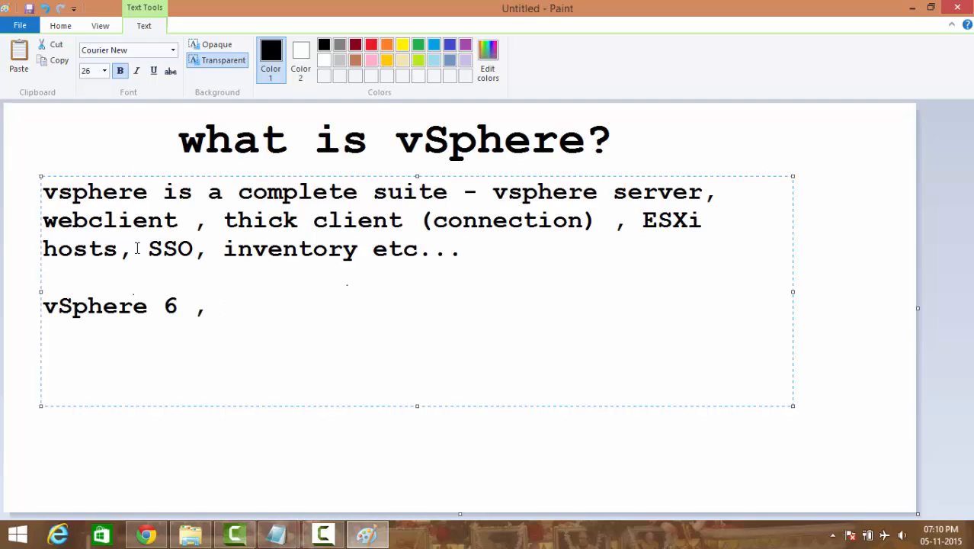
type("5")
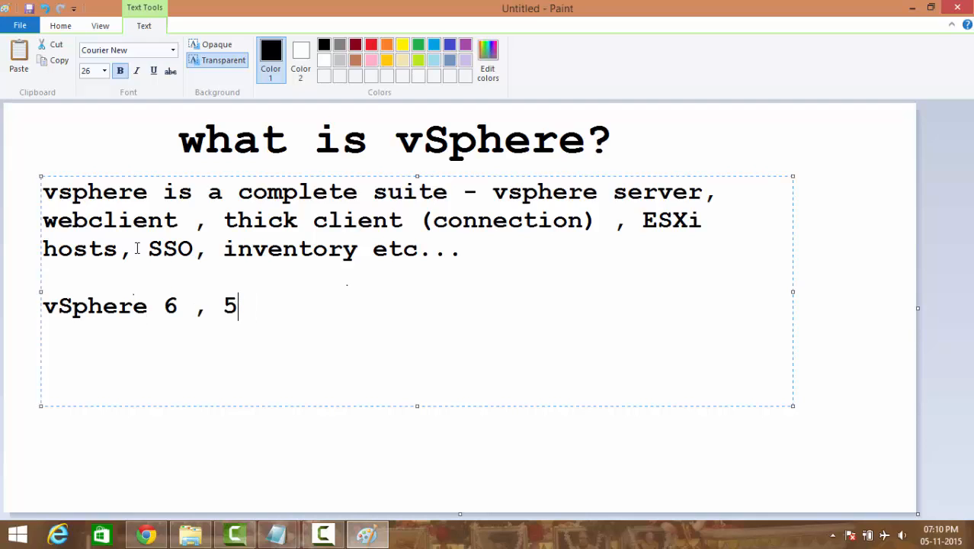
type(",")
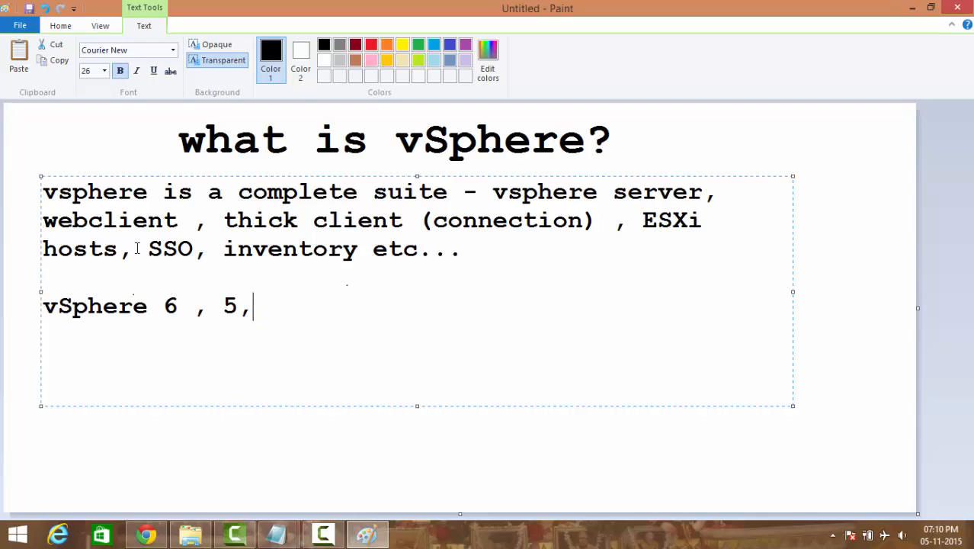
type(".5")
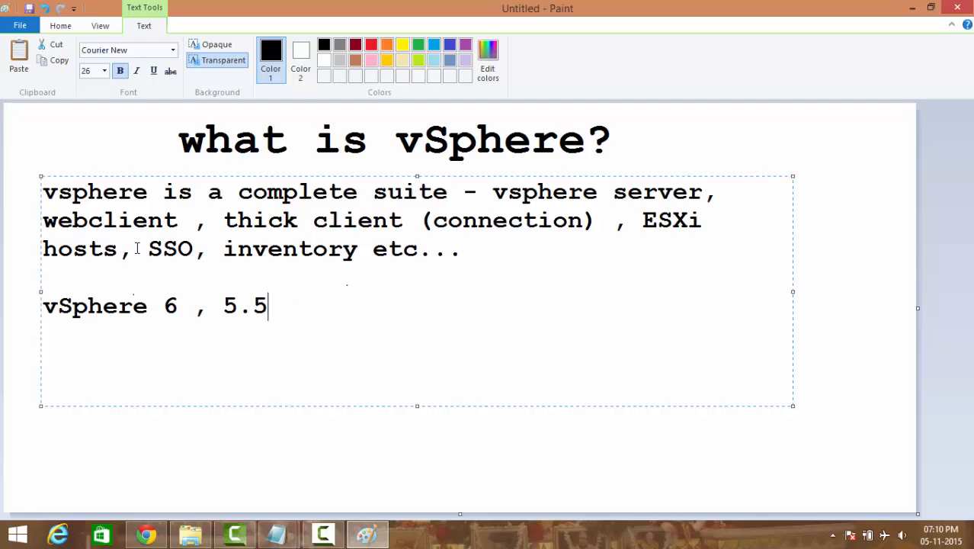
type(", 5")
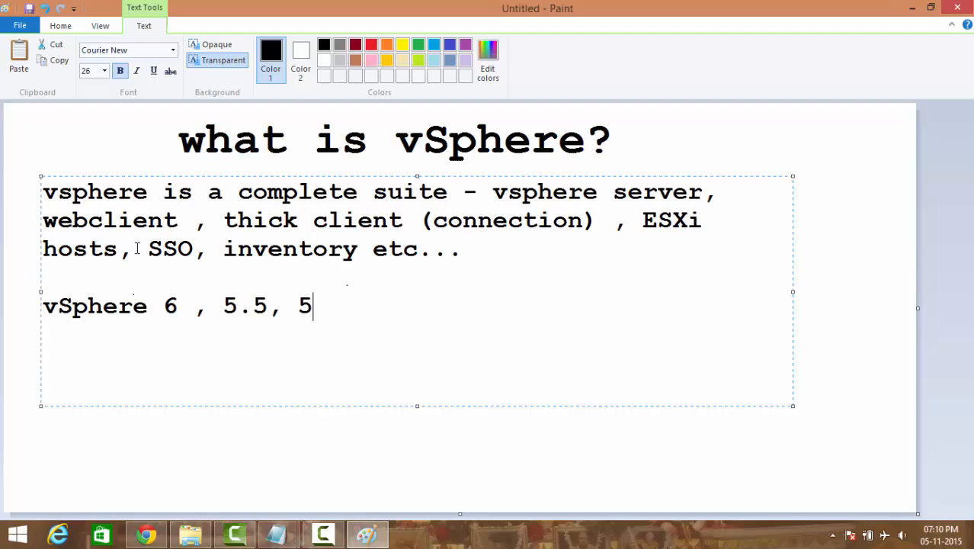
type(".1,")
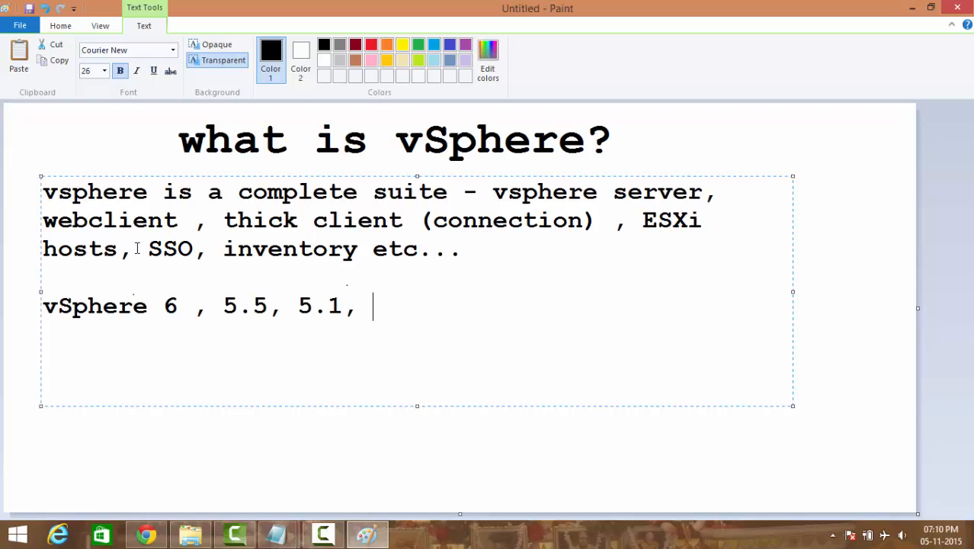
type("4")
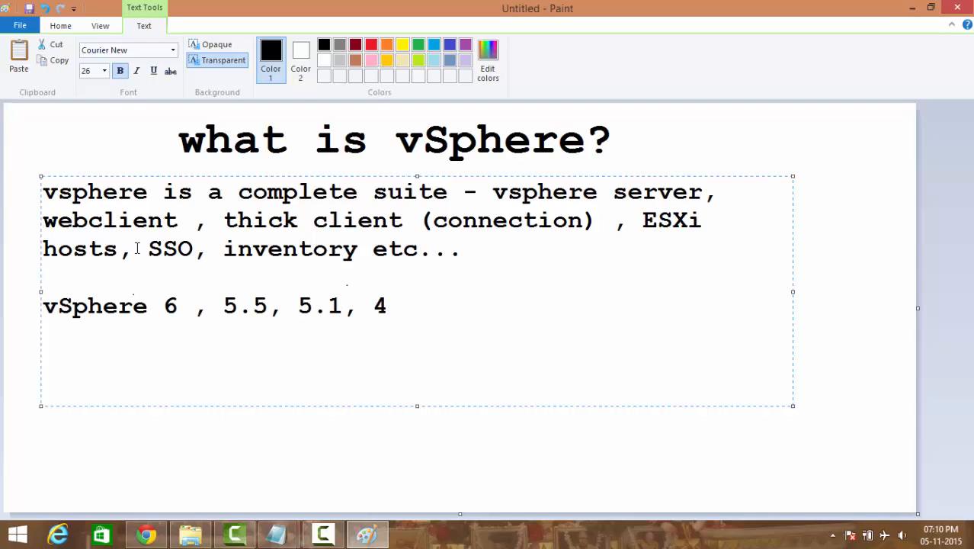
type(".0,")
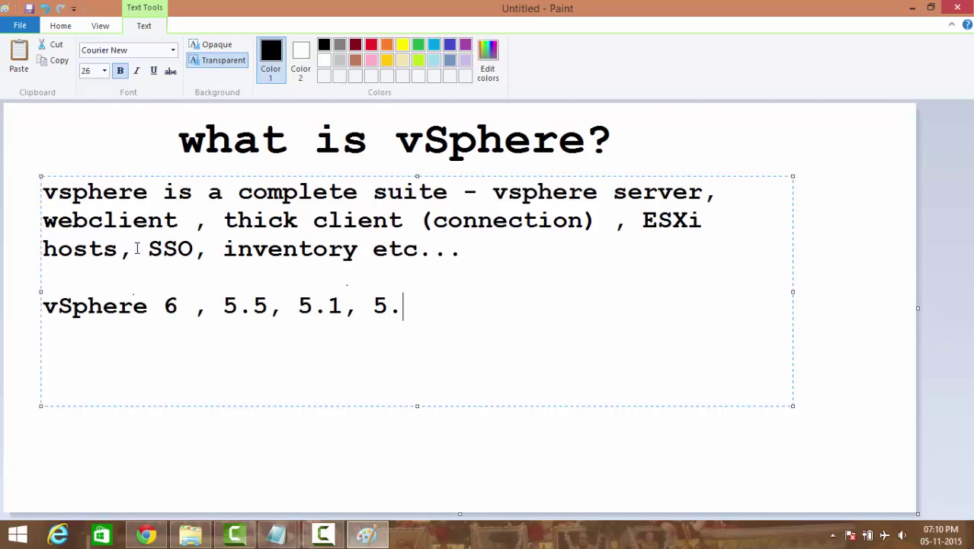
type("0, 4.1, 4")
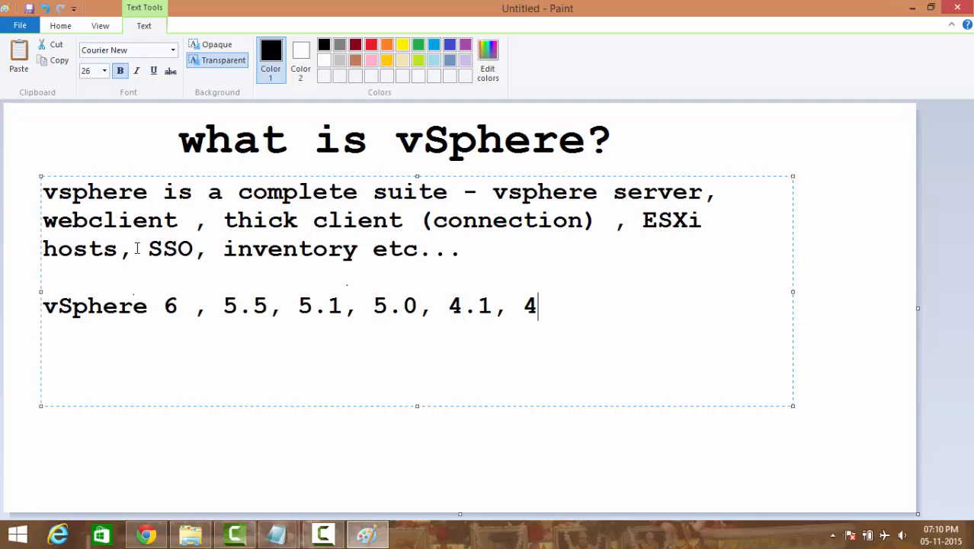
type(".0,")
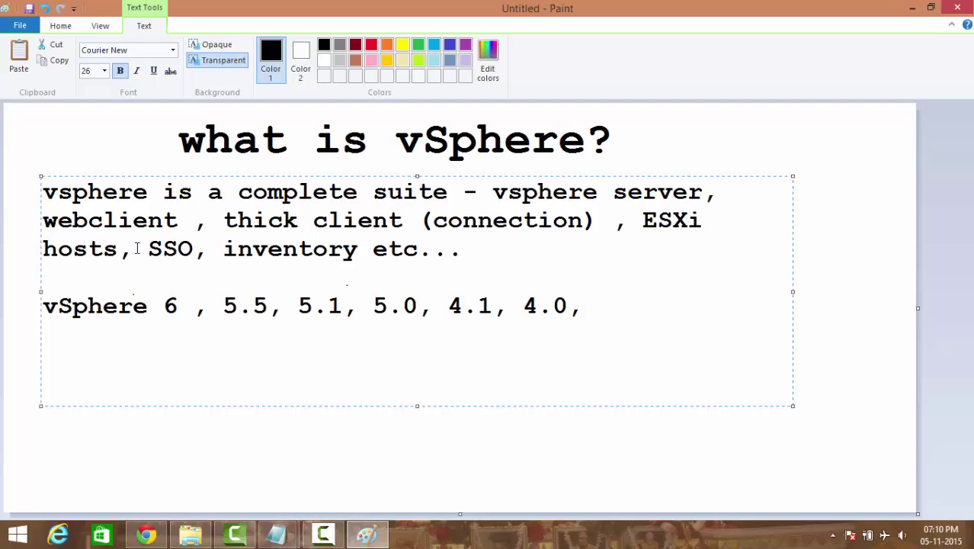
type("3.5,")
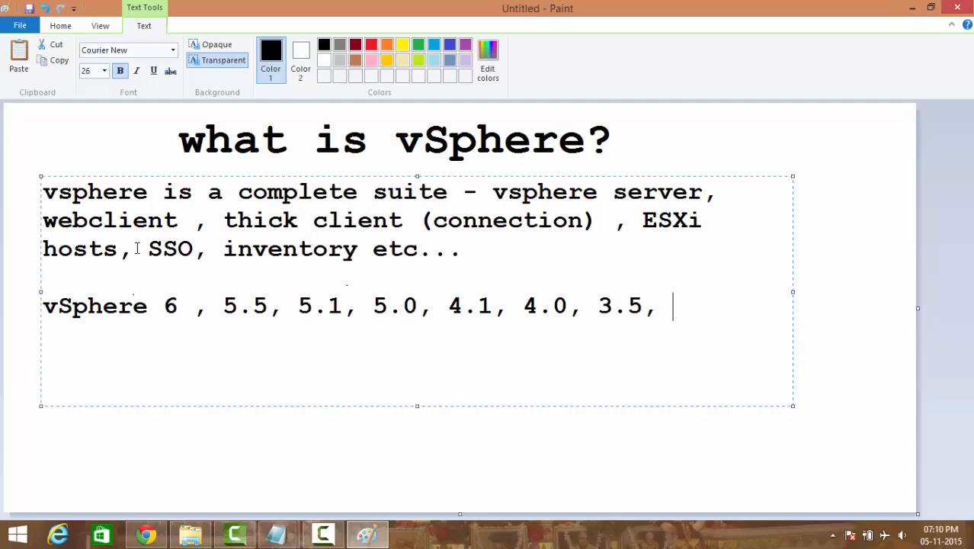
type("3")
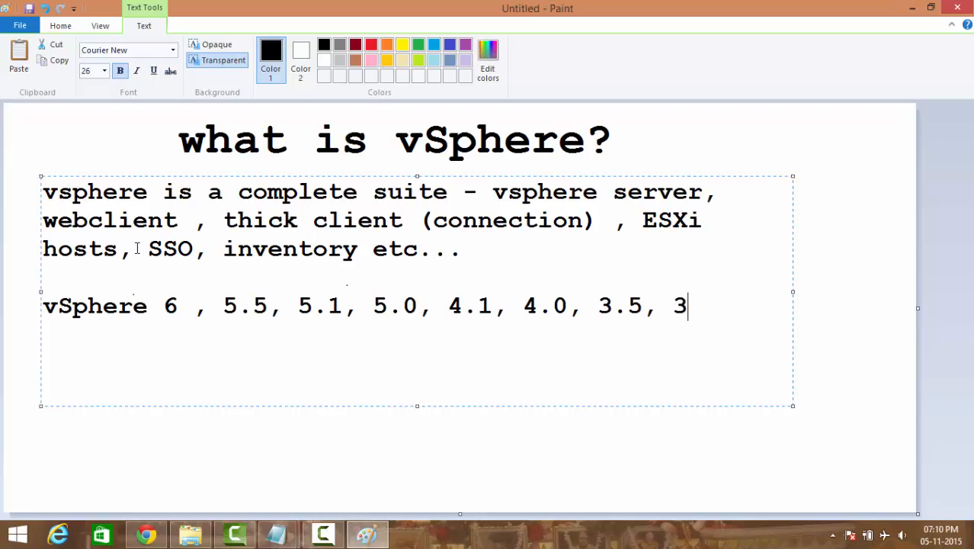
type(".0,")
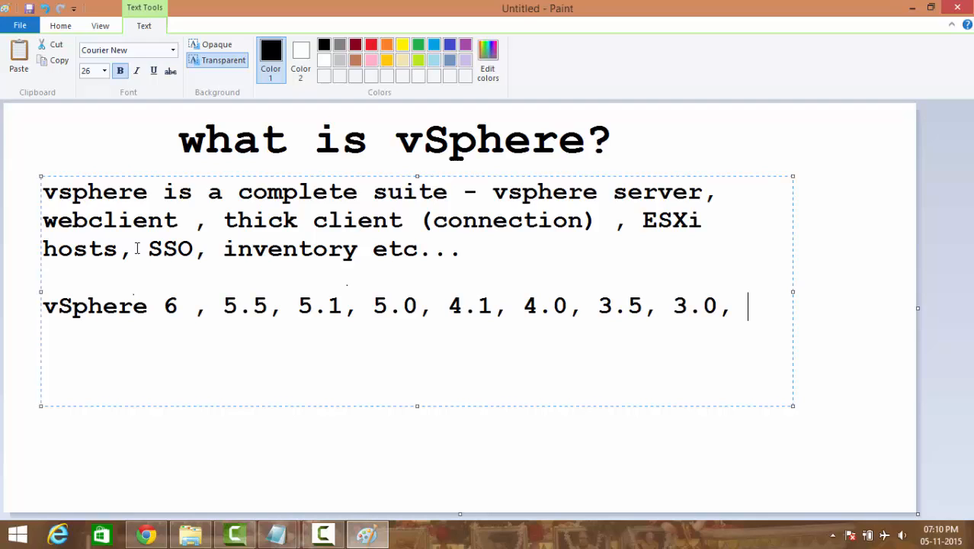
type("2.")
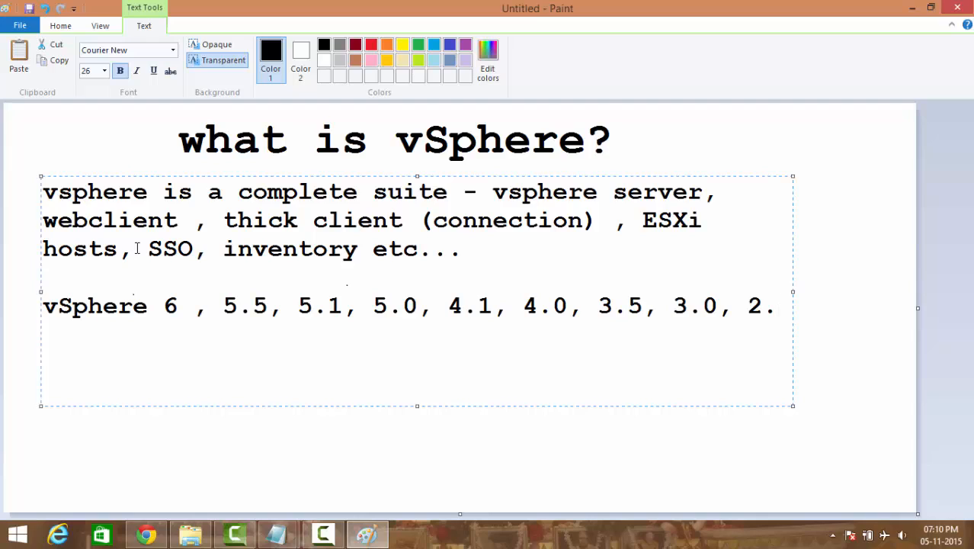
type("5")
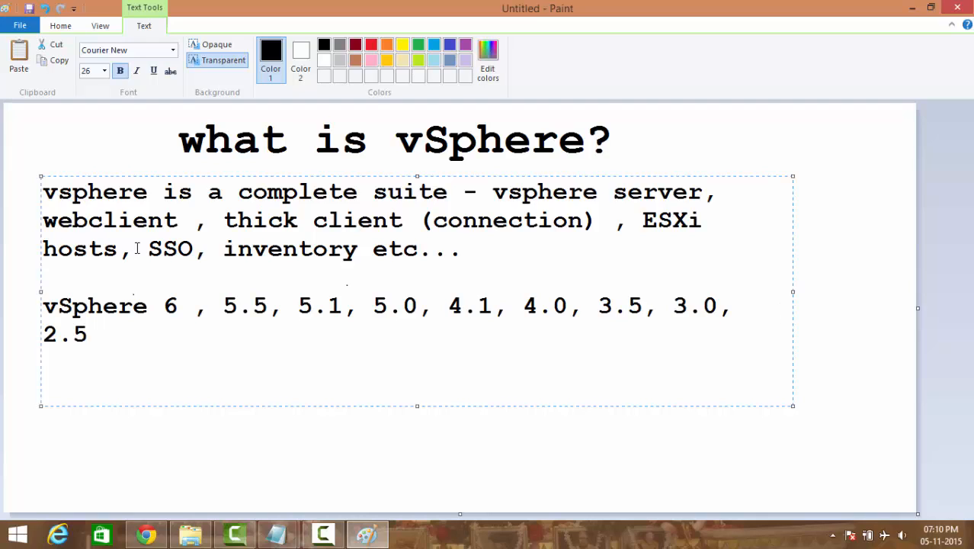
type(", G")
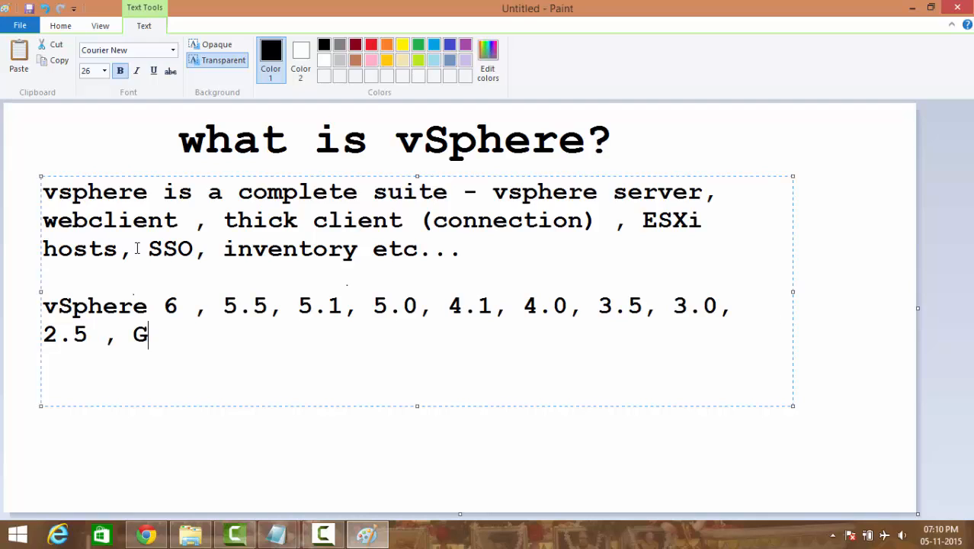
type("SX ..")
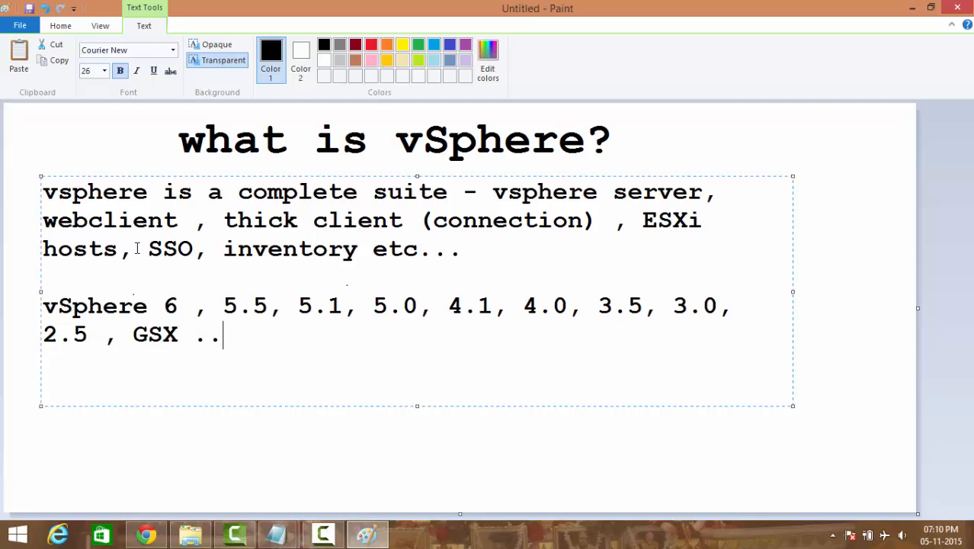
type("...")
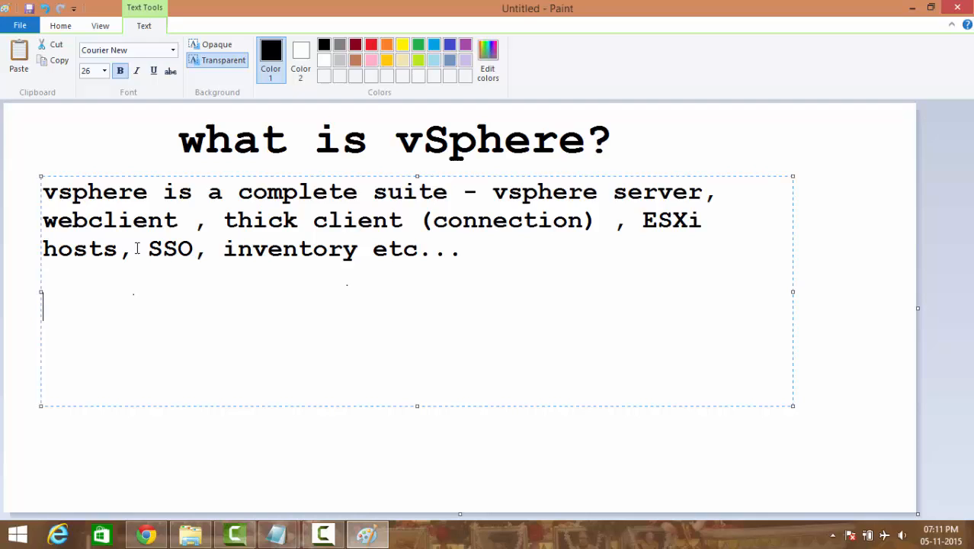
type("monst")
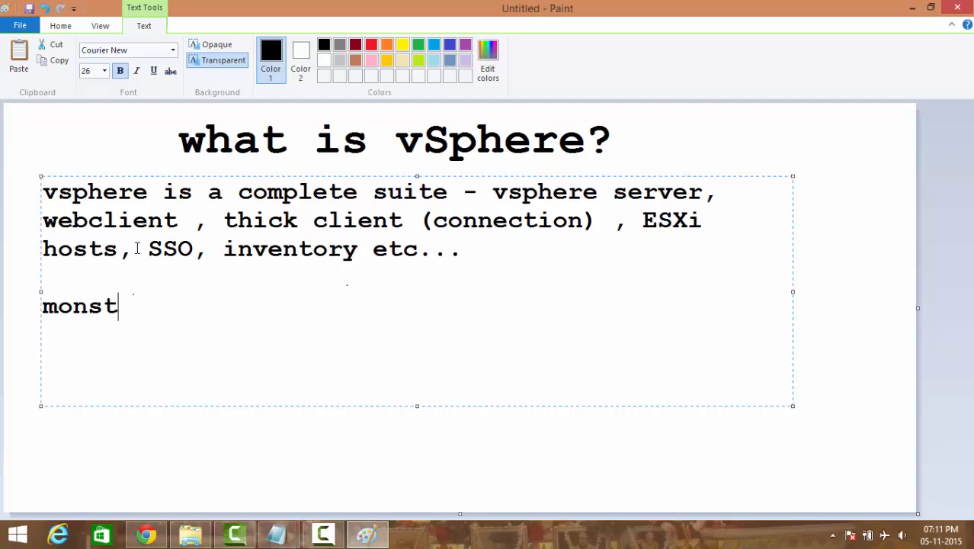
type("er VMs on di")
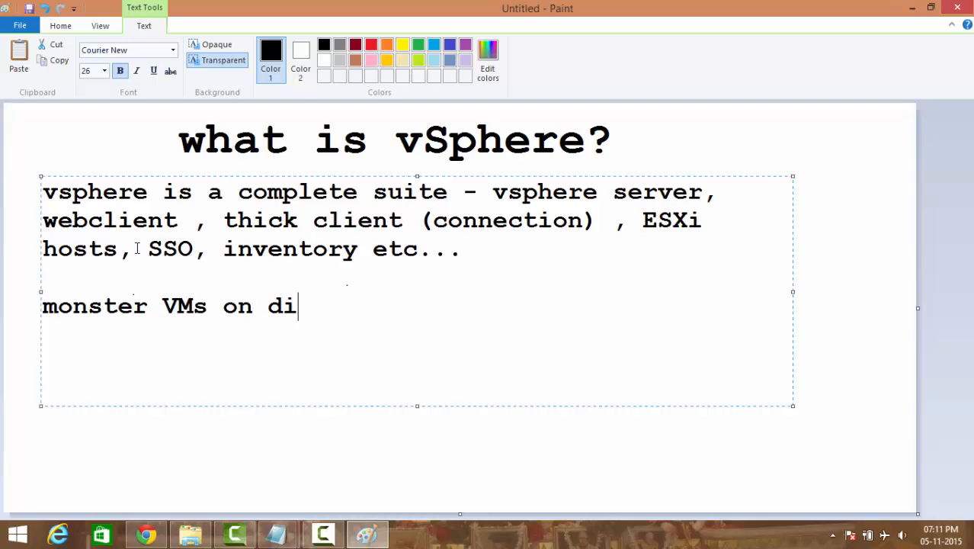
type("ffernt, maxima an")
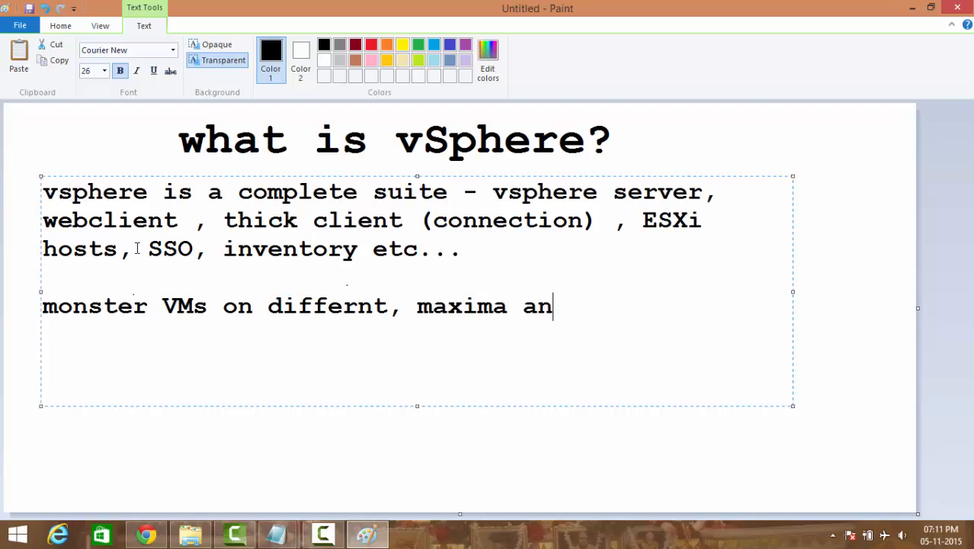
type("d mina.")
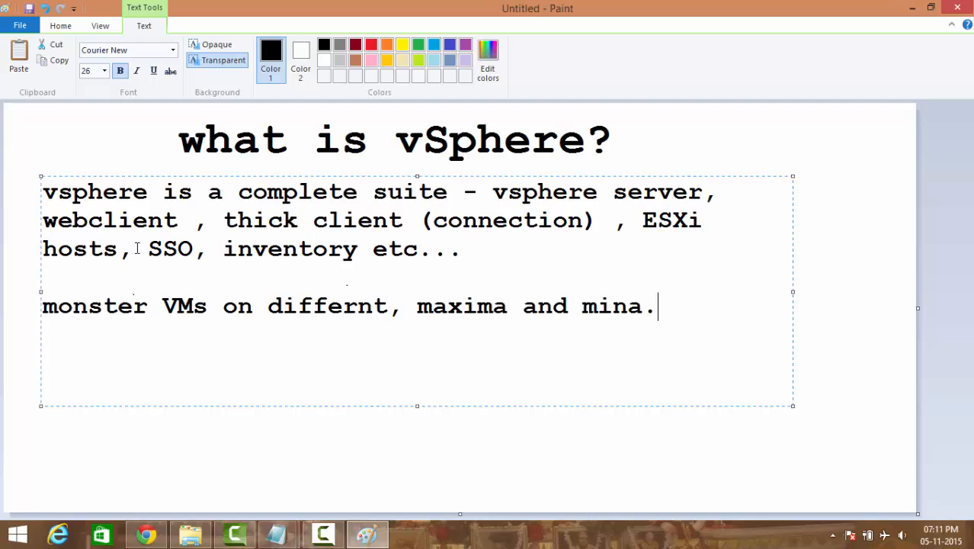
key("BackSpace")
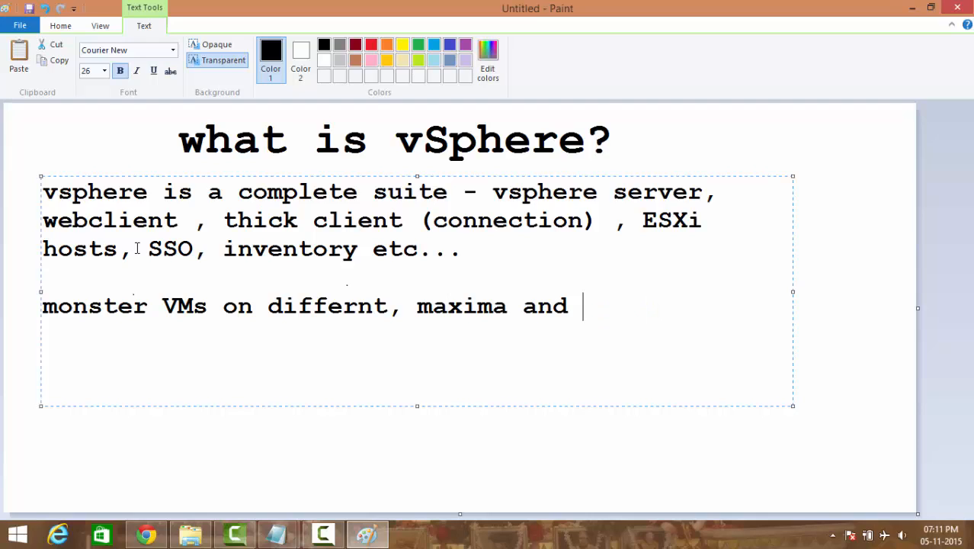
key("Backspace")
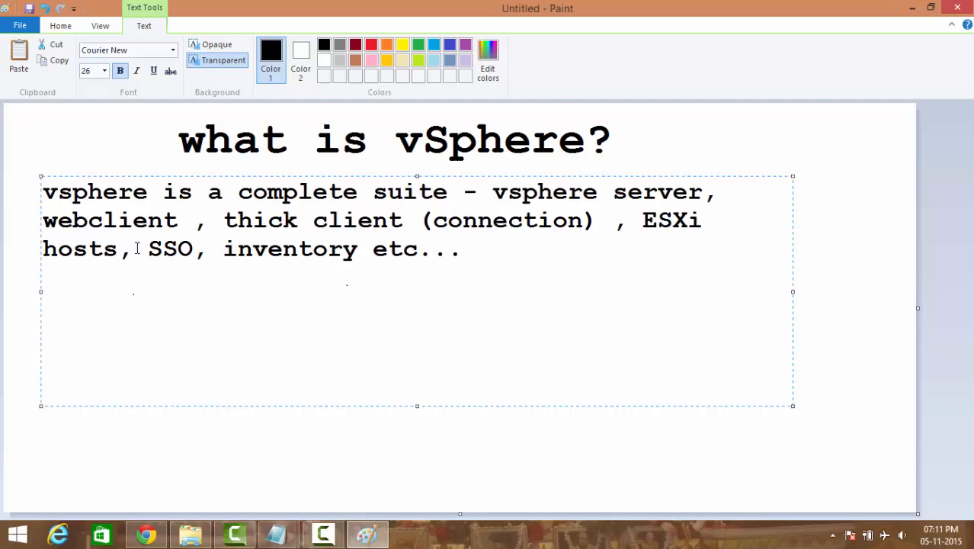
Write '348. 358MB,' on a new line below the suite paragraph
type("348.")
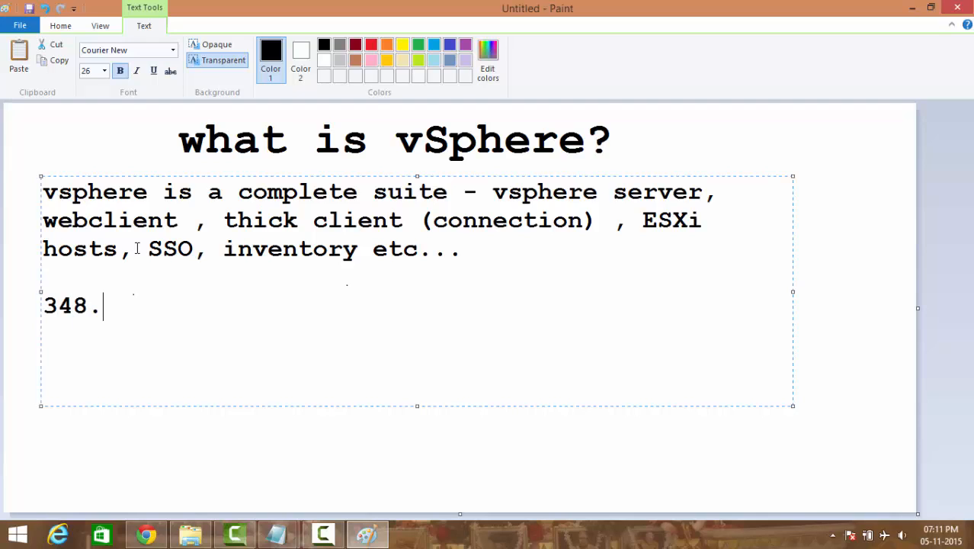
type("358M")
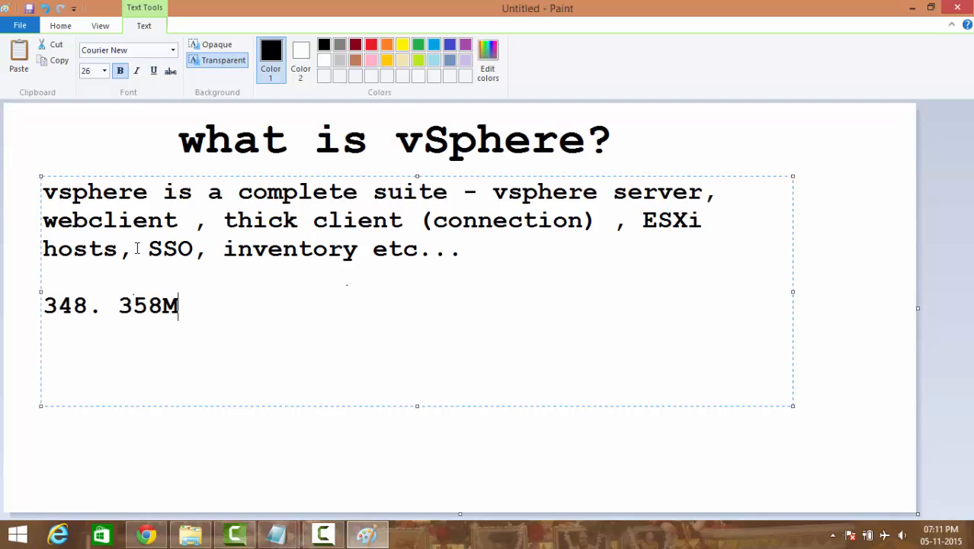
type("B,")
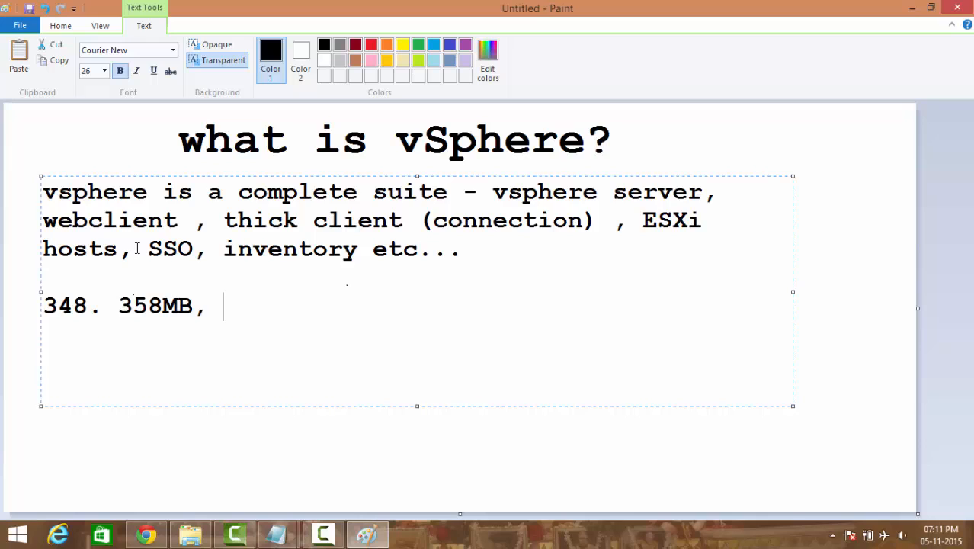